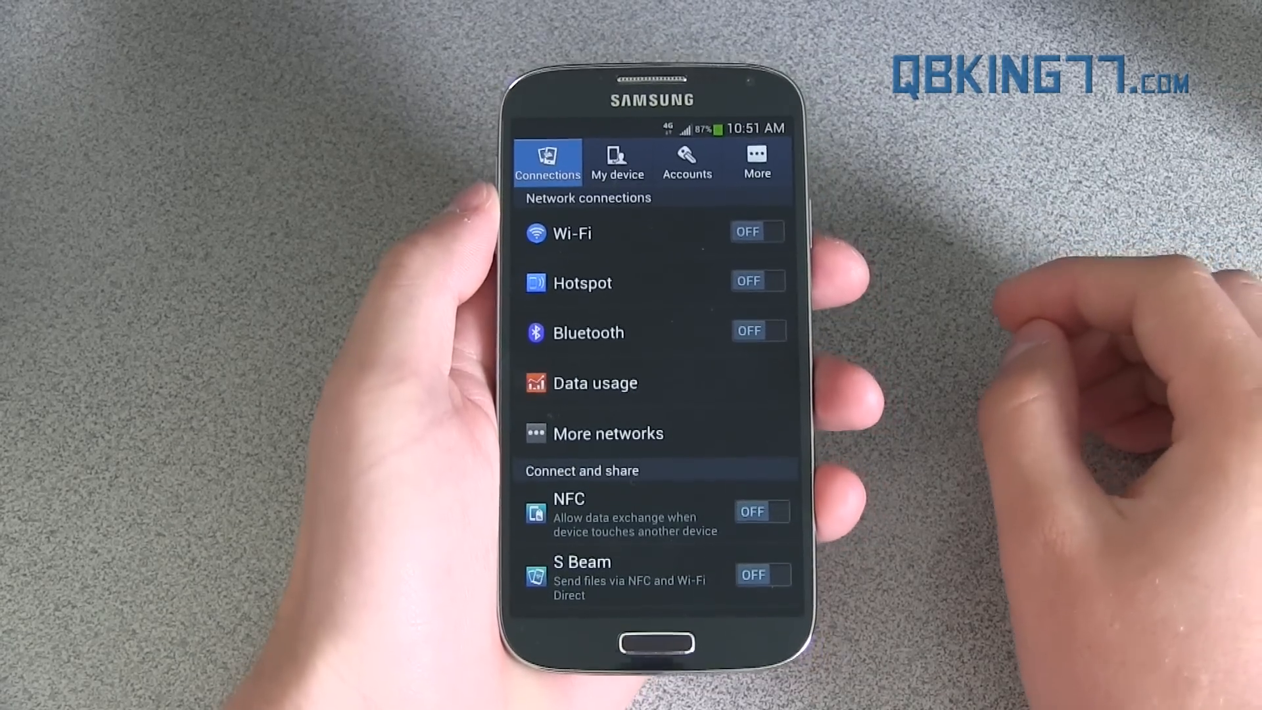
Show the phone's build number under More > About device to check its software version
click(756, 160)
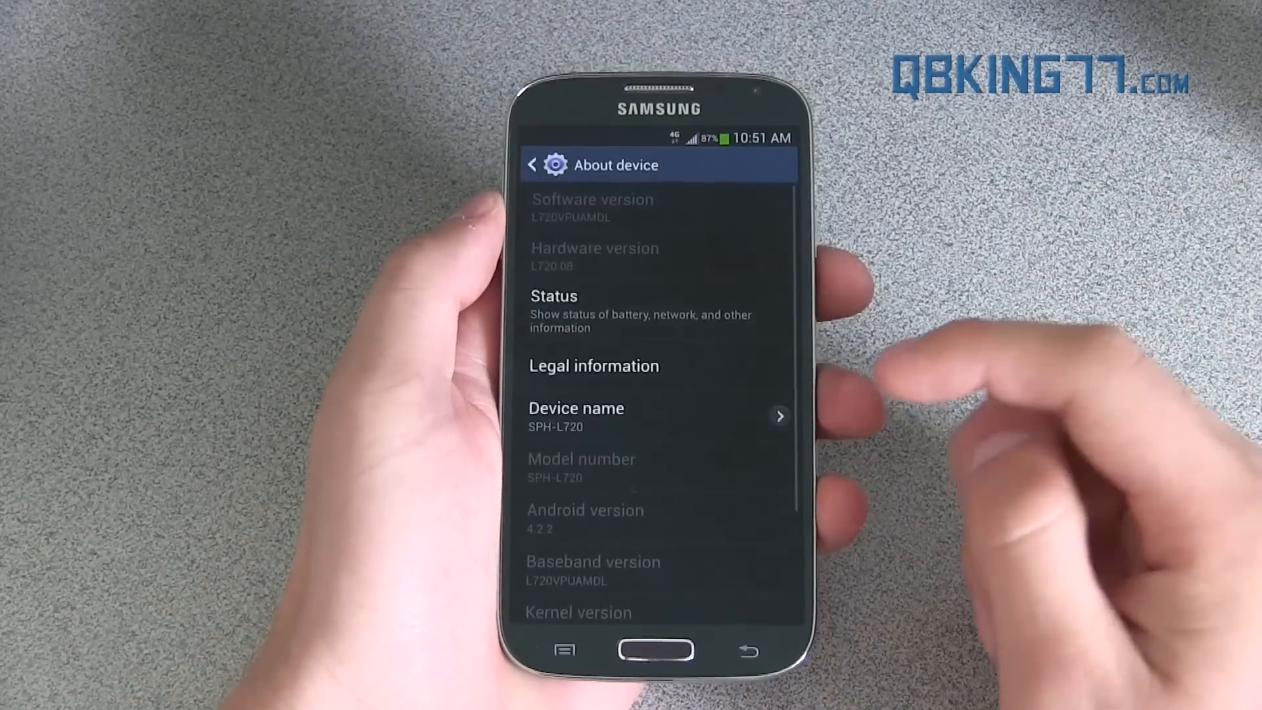
click(660, 408)
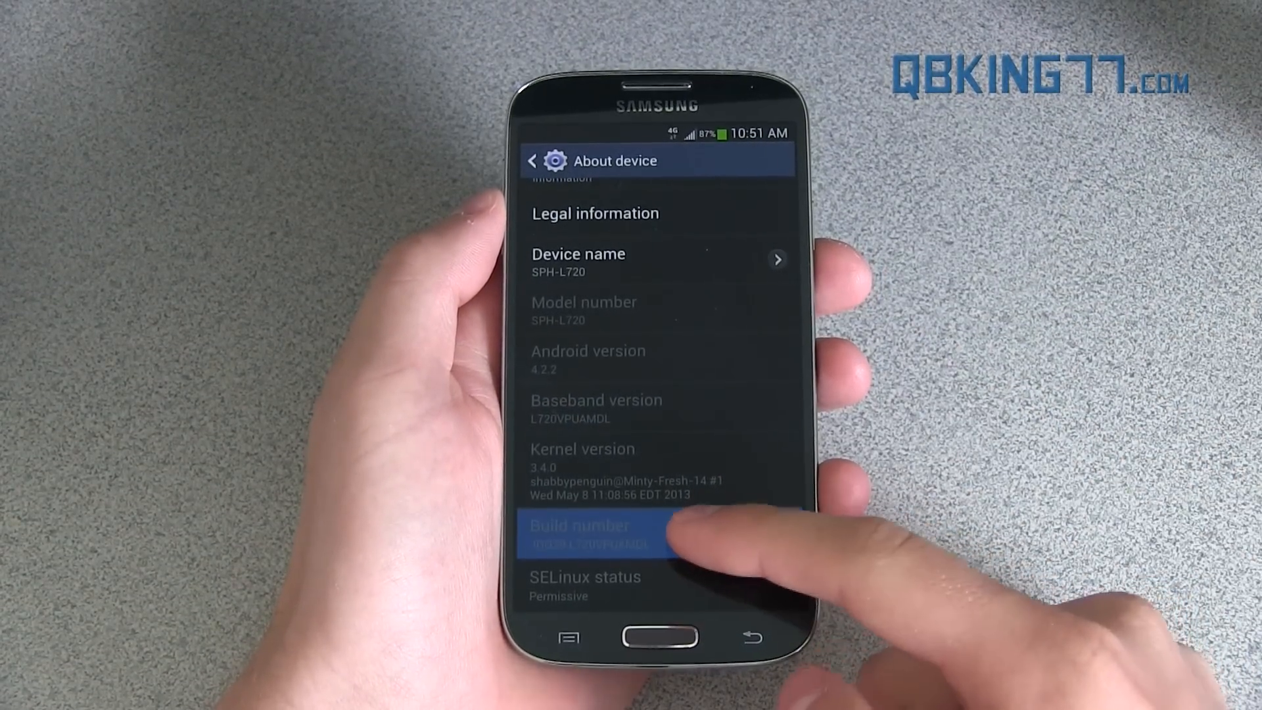
click(580, 534)
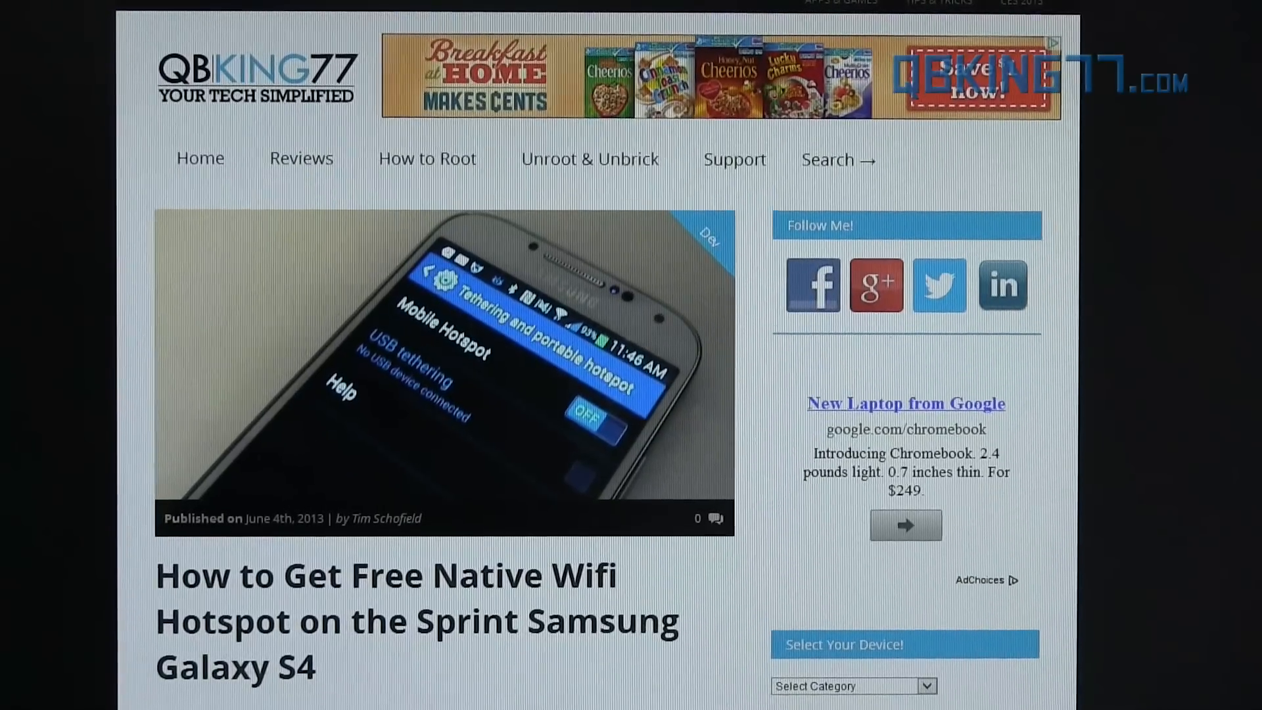
Reach the article's DOWNLOADS list and go to the MDL Odexed zip's download page
scroll(down, 3)
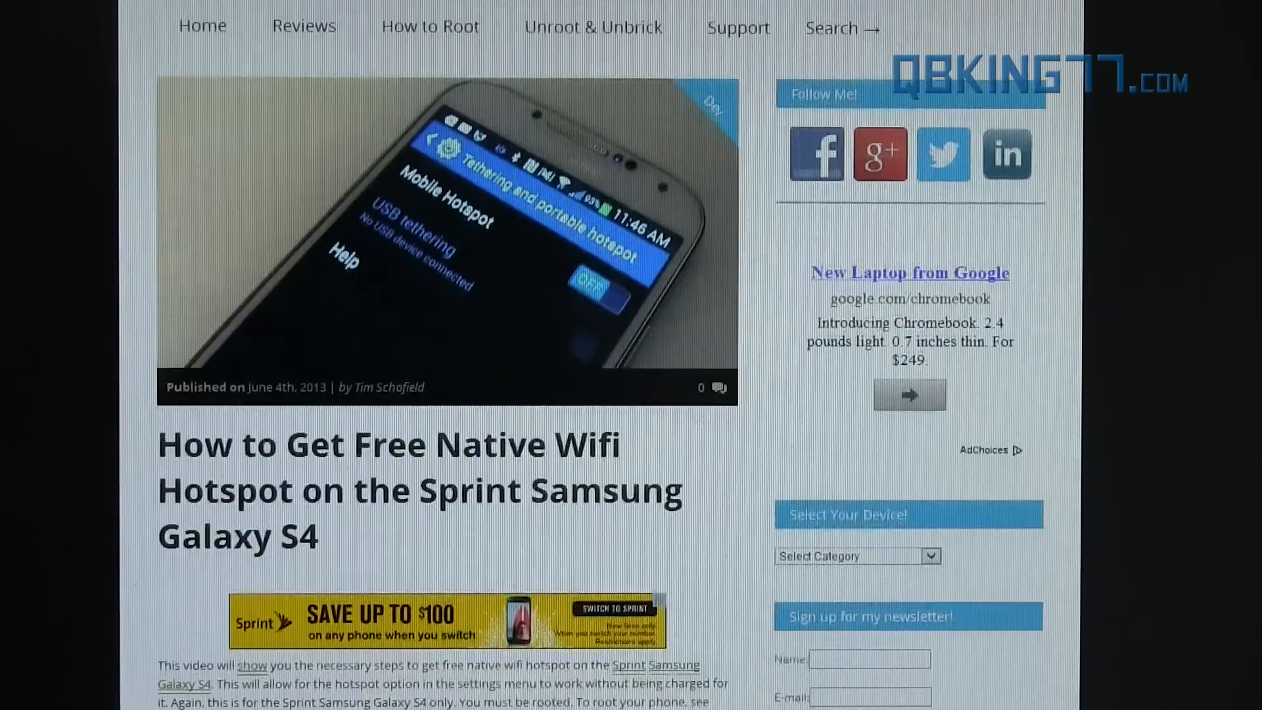
scroll(down, 3)
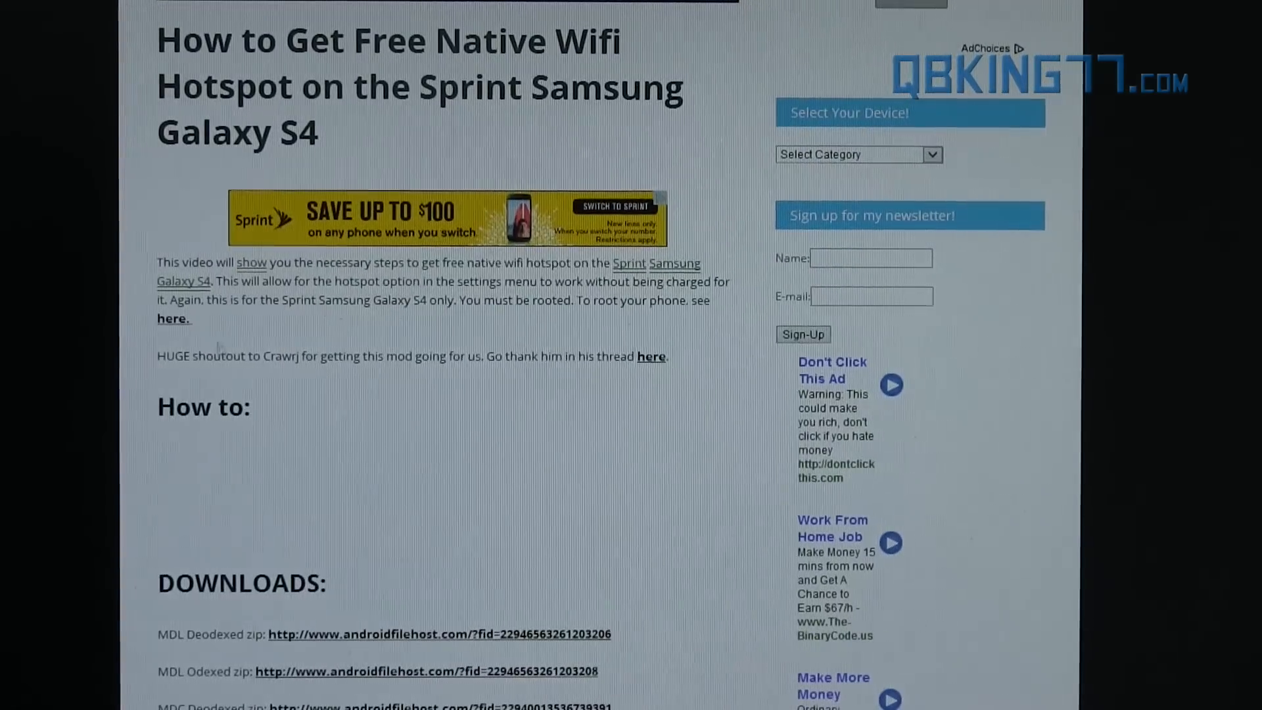
double_click(275, 355)
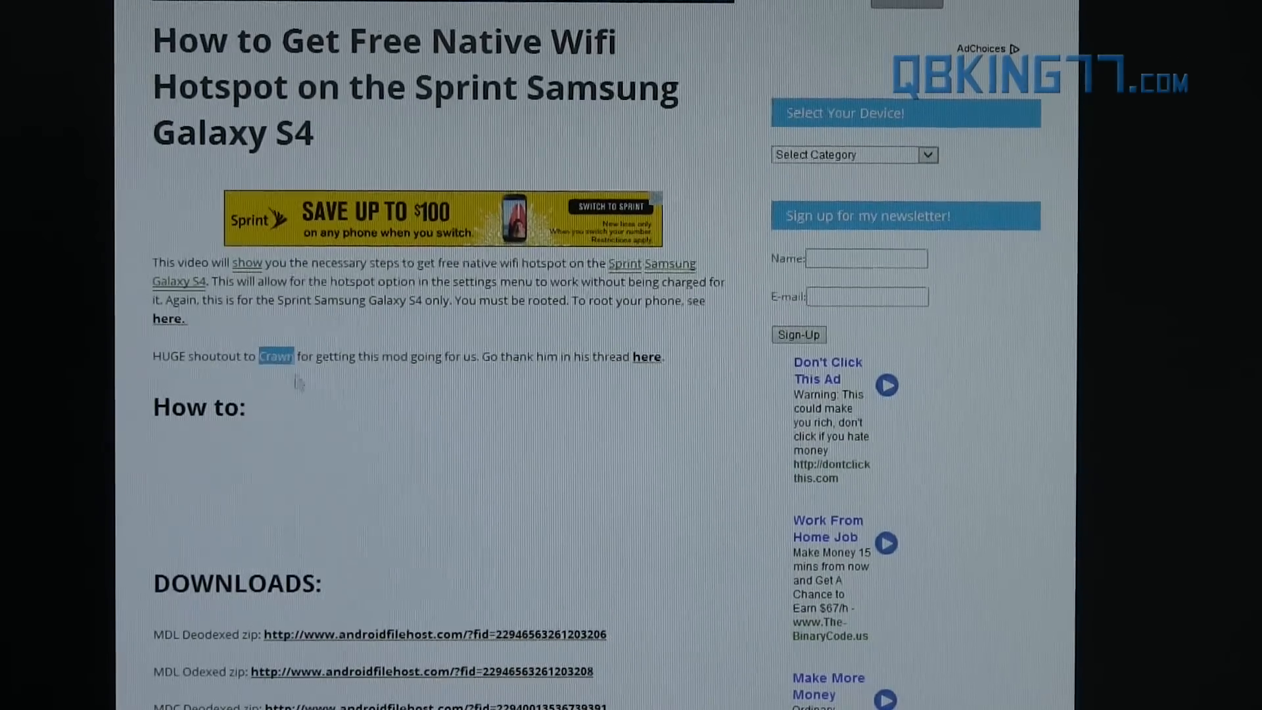
scroll(down, 3)
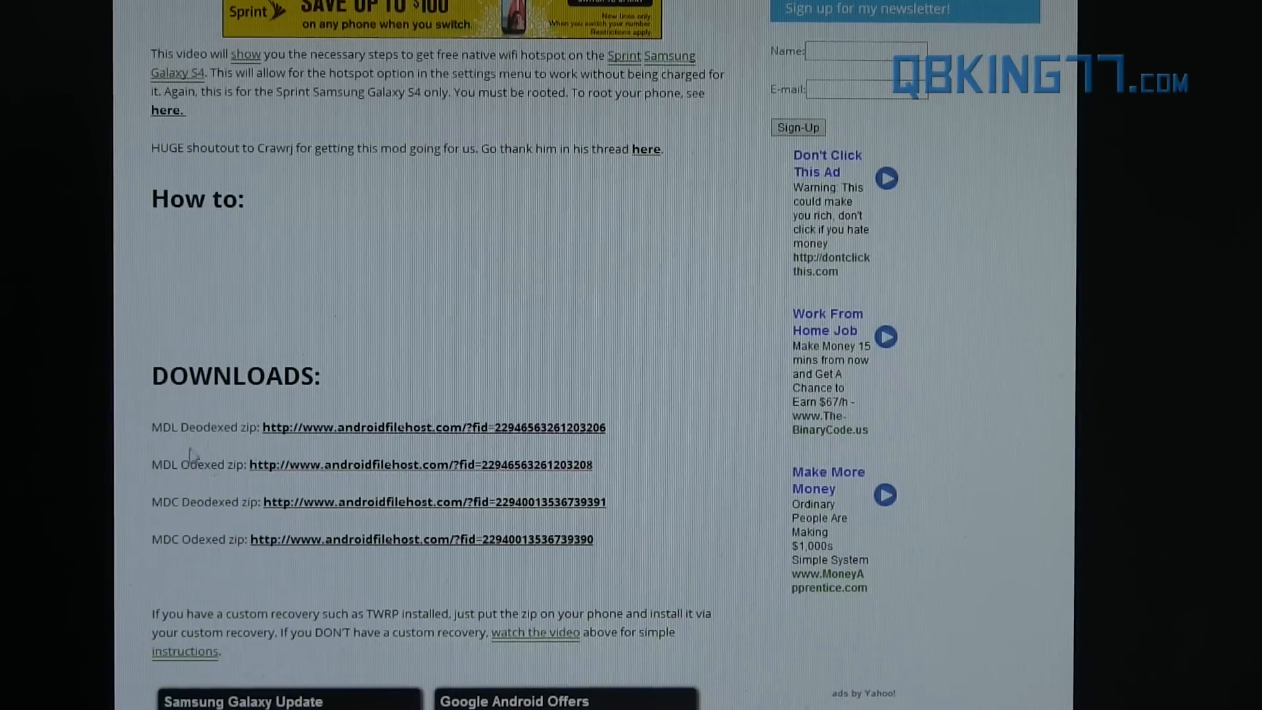
double_click(203, 427)
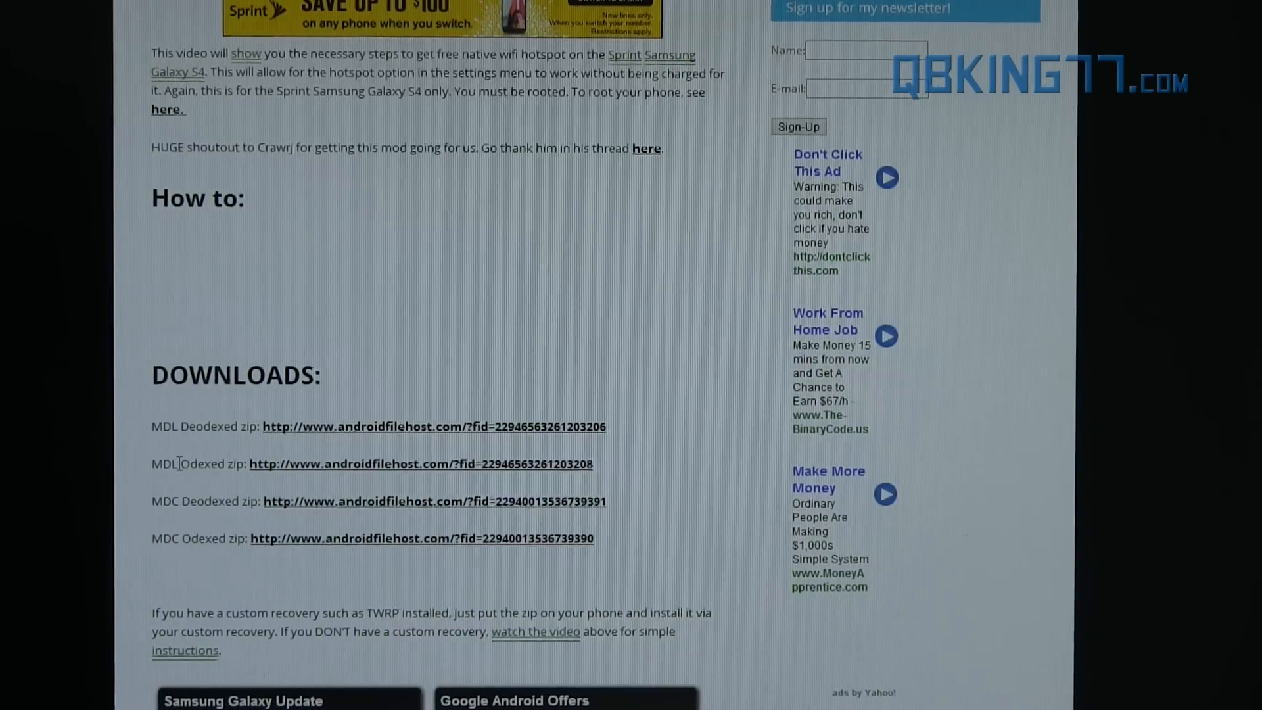
double_click(205, 464)
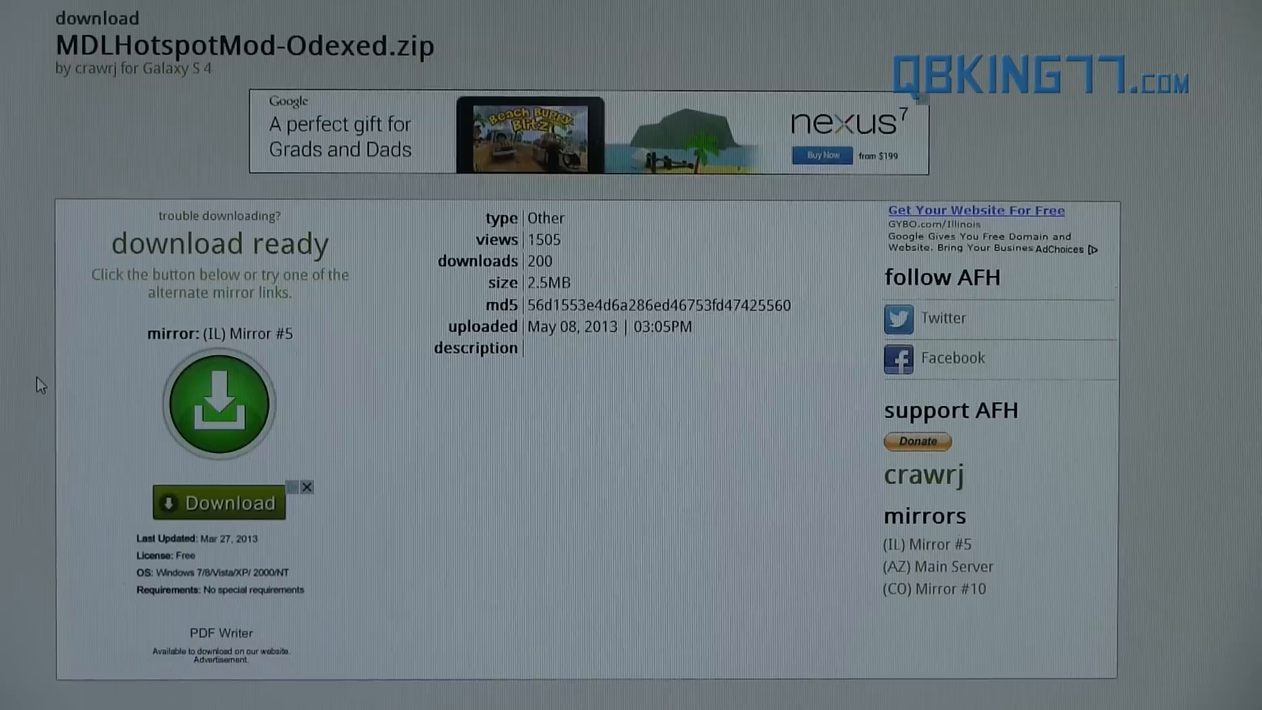
mouse_move(234, 408)
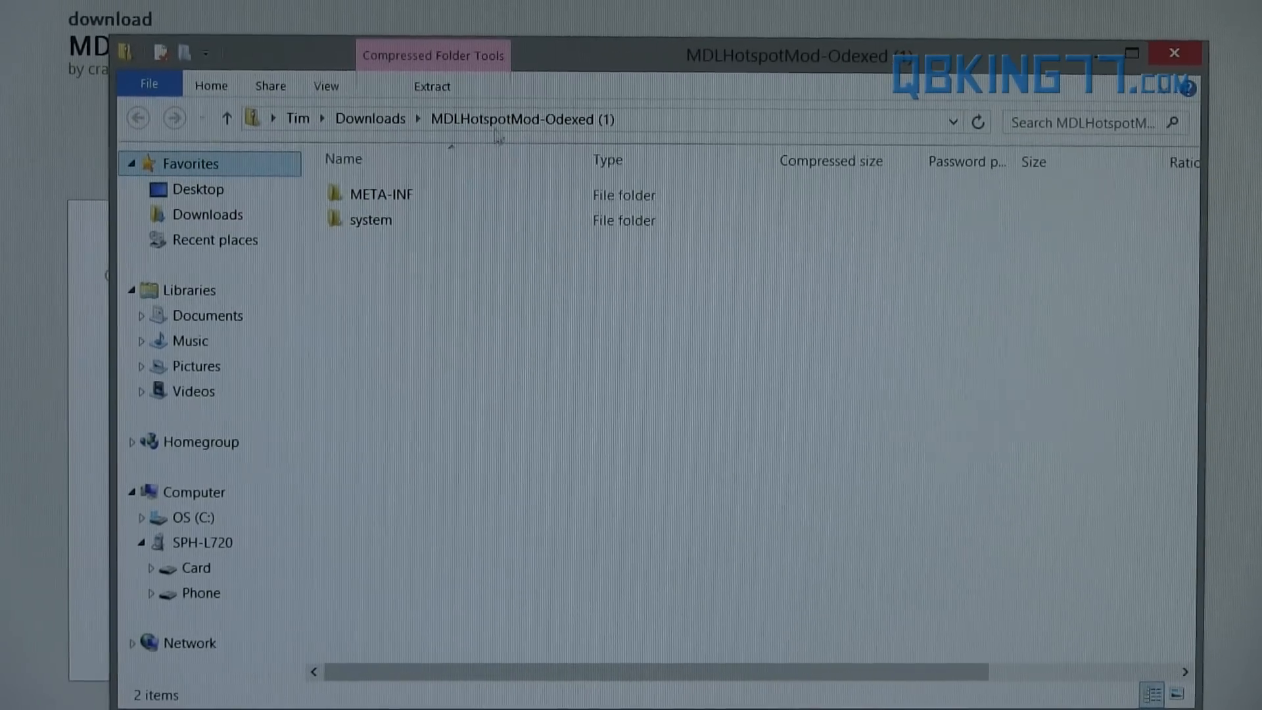
Copy services.jar and services.odex from the zip's system/framework folder onto the phone's storage
click(371, 218)
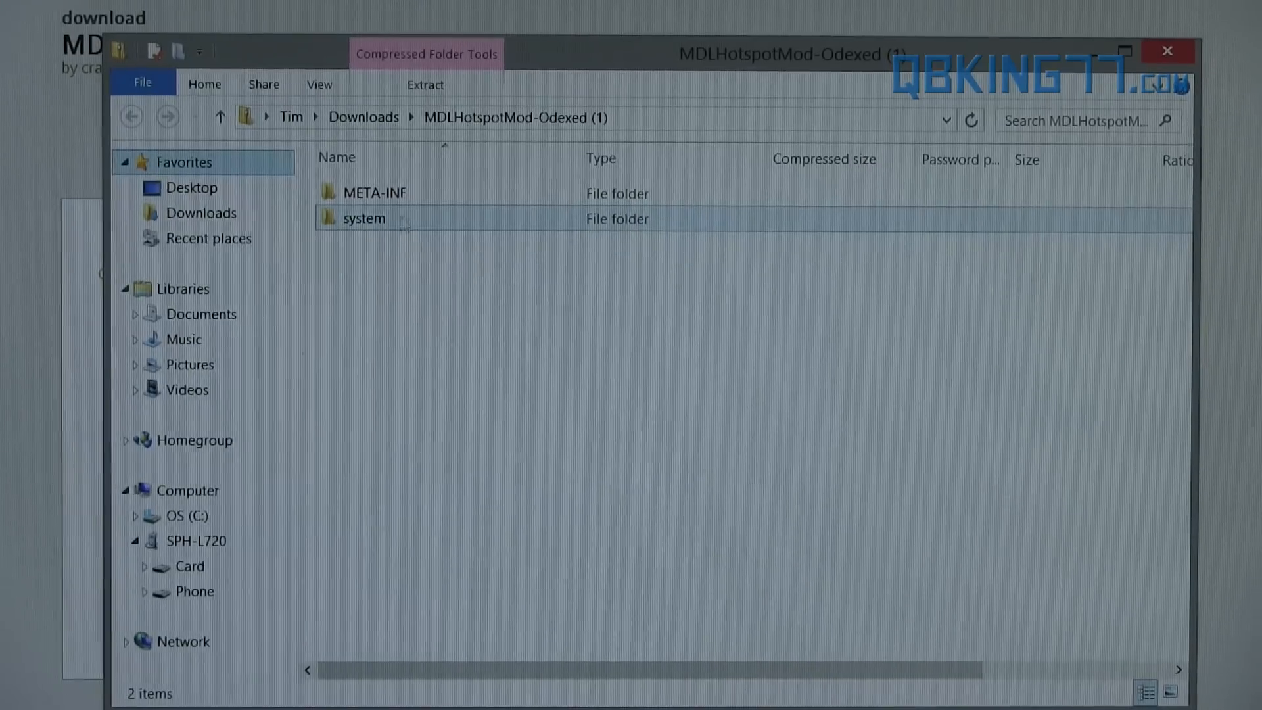
double_click(363, 218)
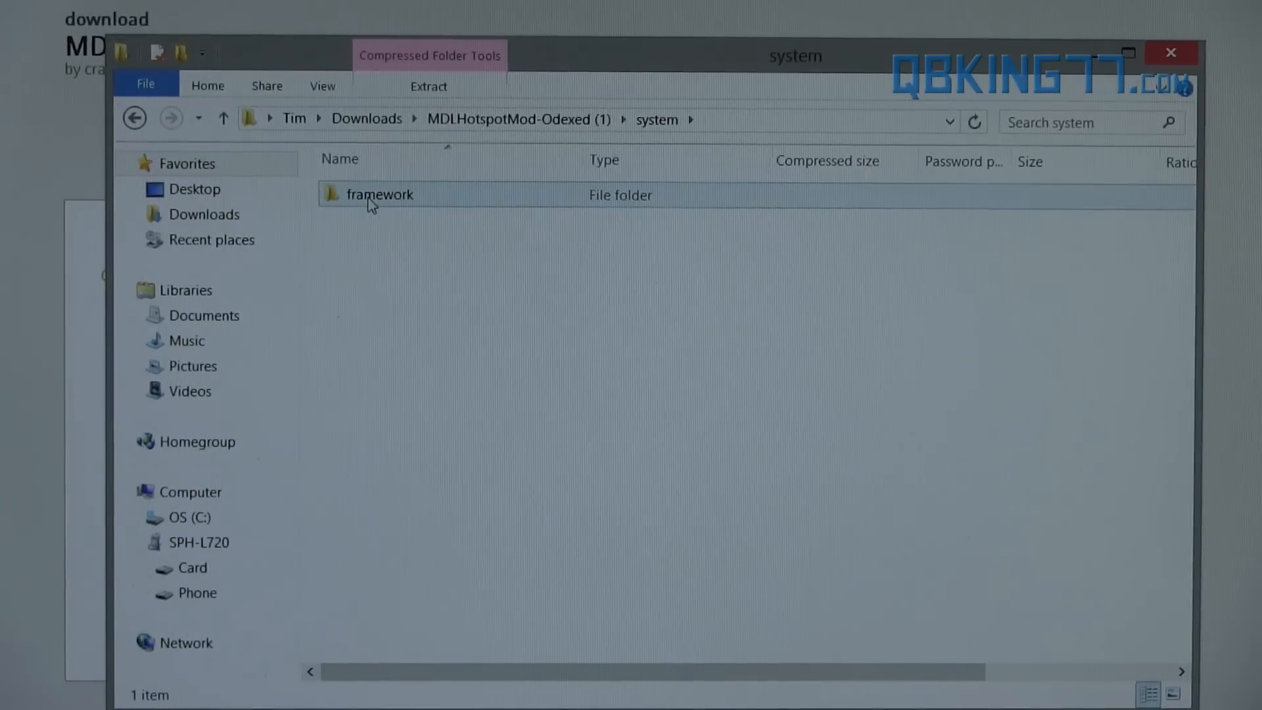
double_click(379, 194)
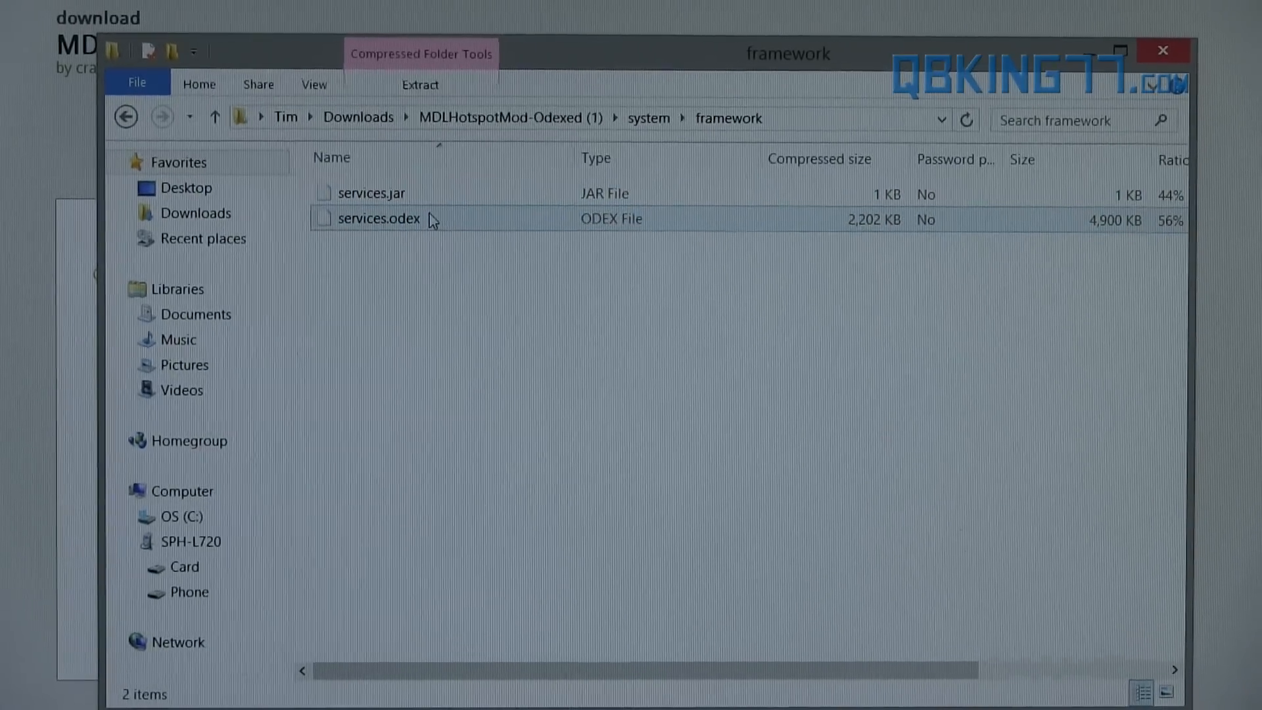
key(ctrl+a)
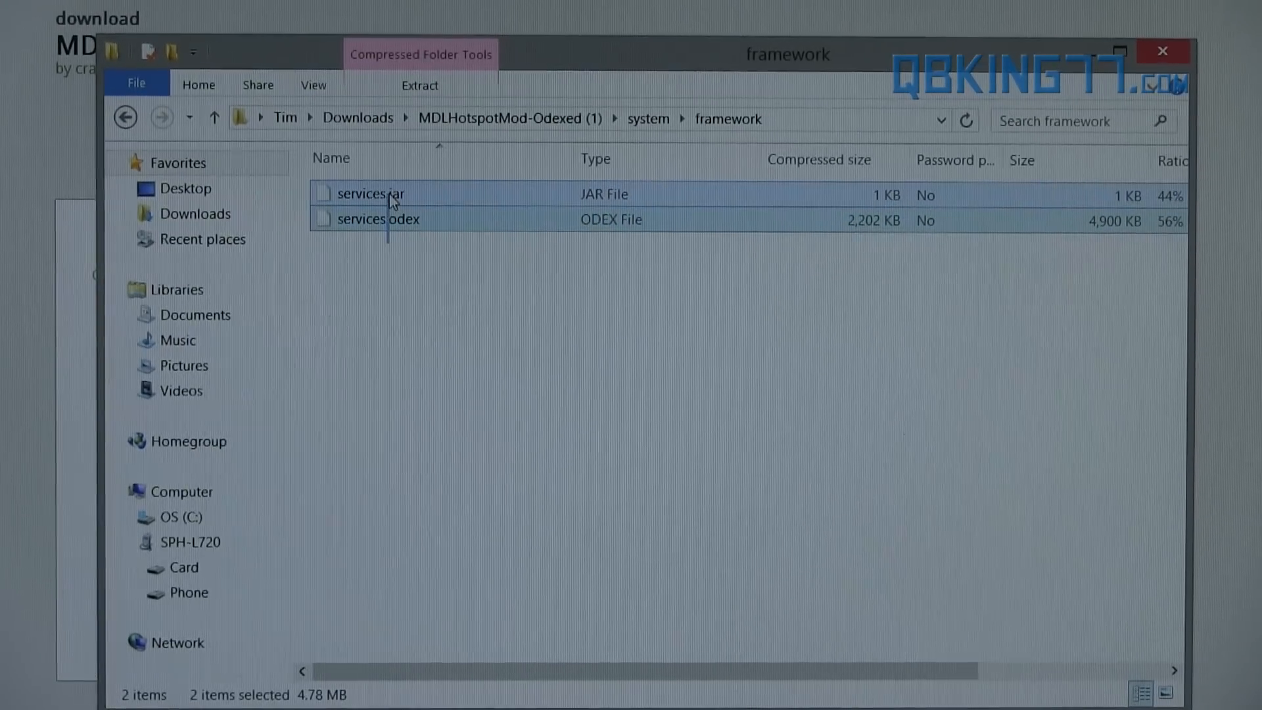
drag(379, 205, 306, 234)
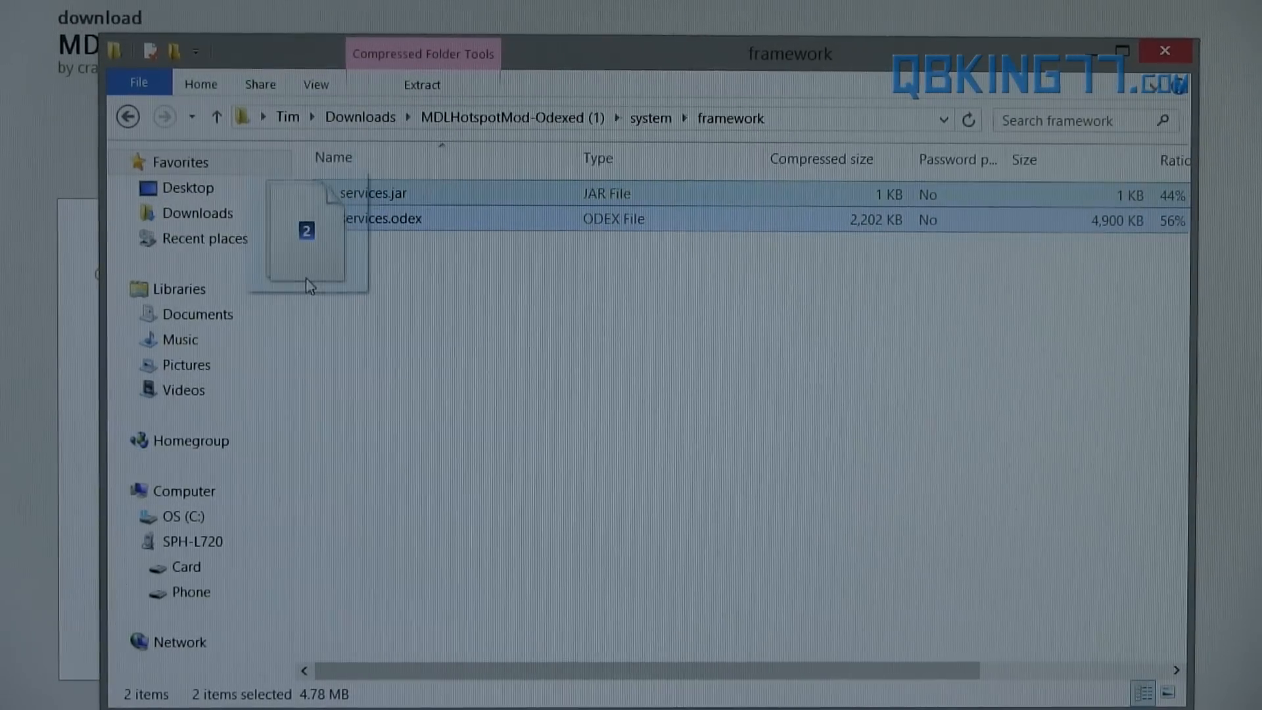
drag(306, 234, 192, 567)
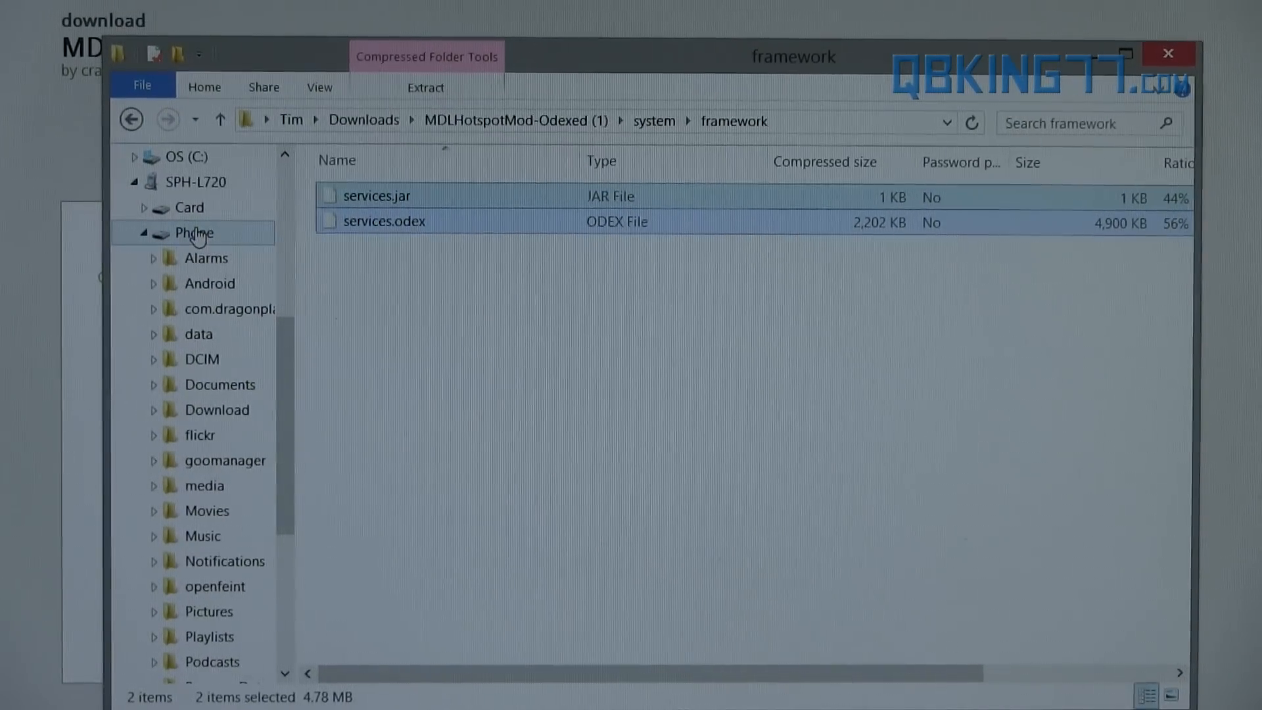
Verify the copied services.odex and services.jar inside the phone's internal storage folder
scroll(down, 3)
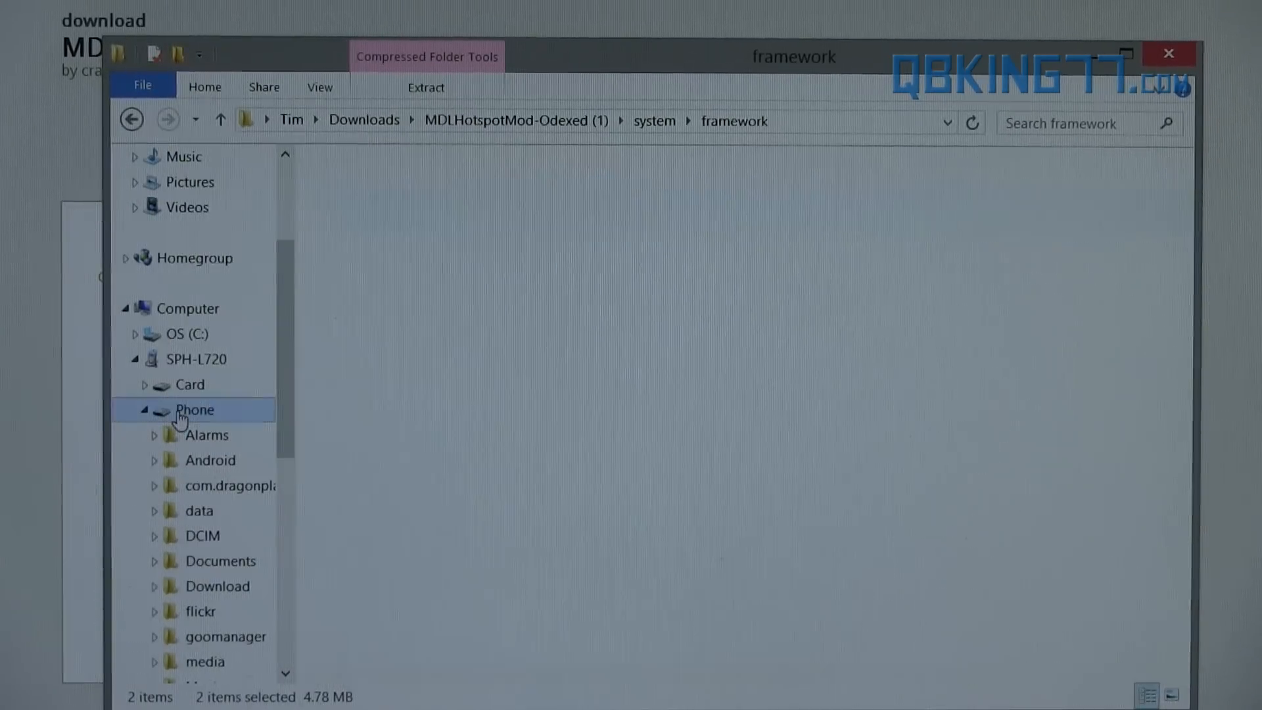
click(194, 408)
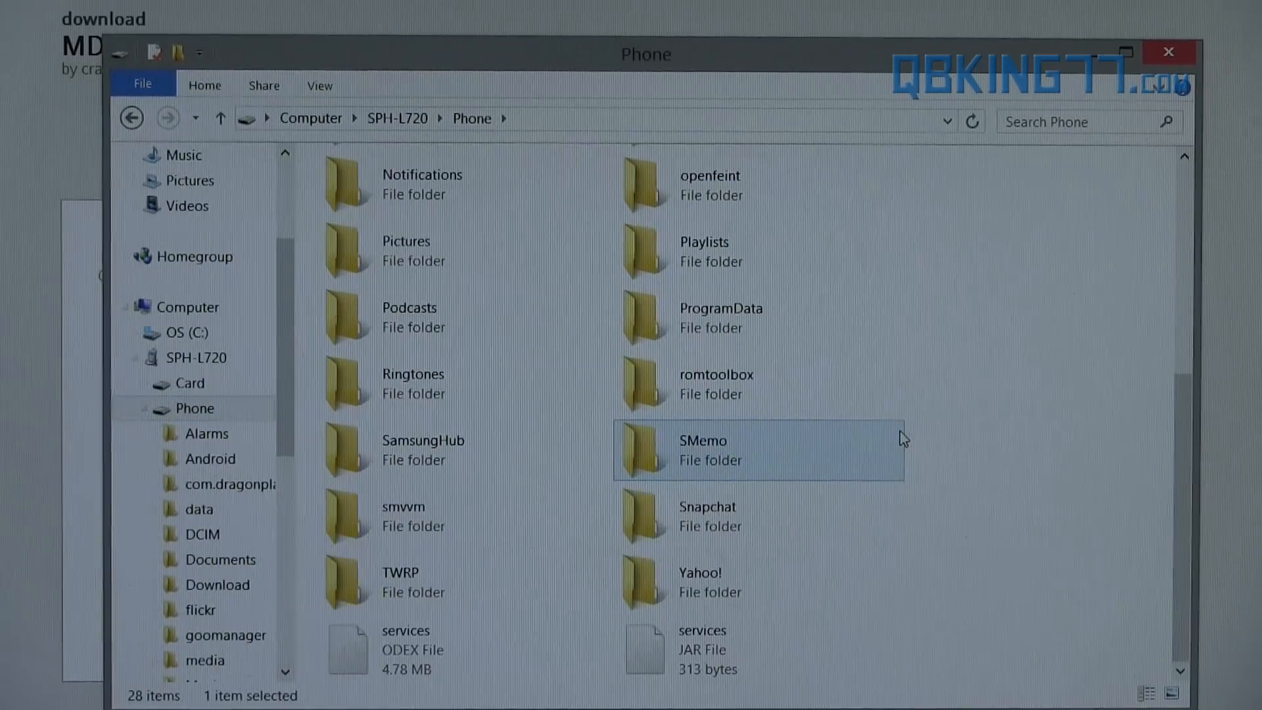
click(406, 648)
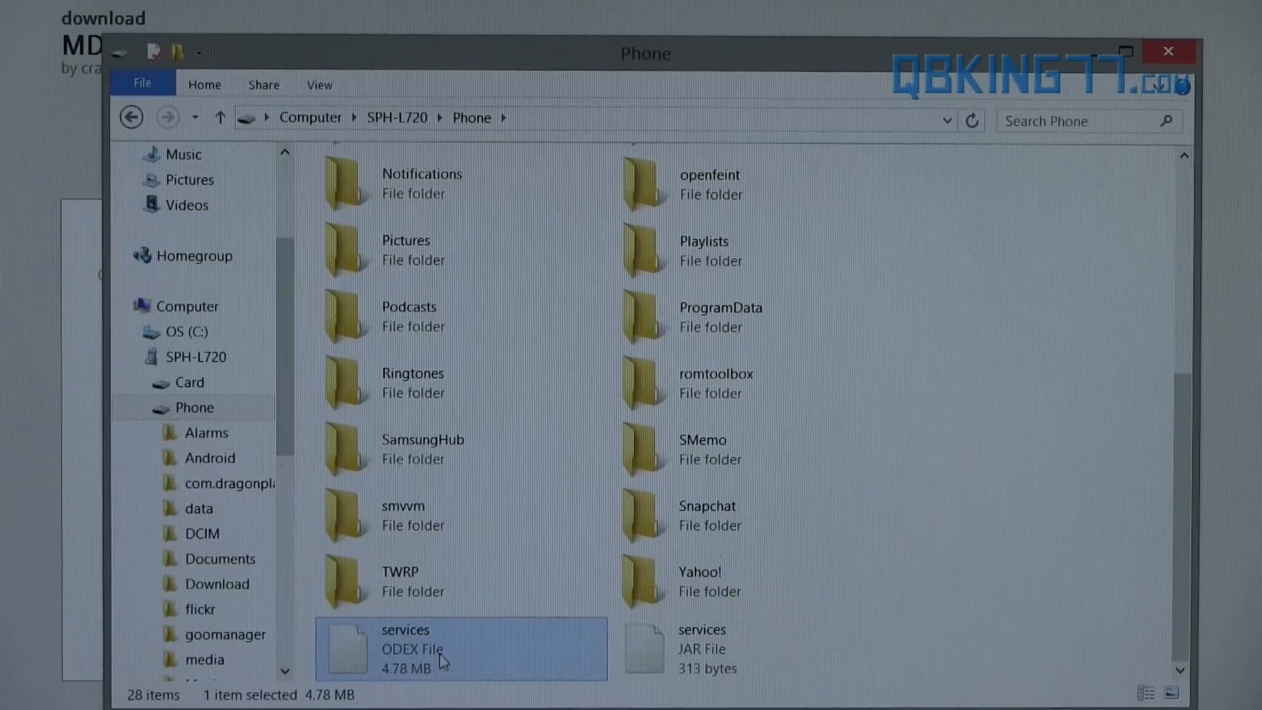
click(701, 648)
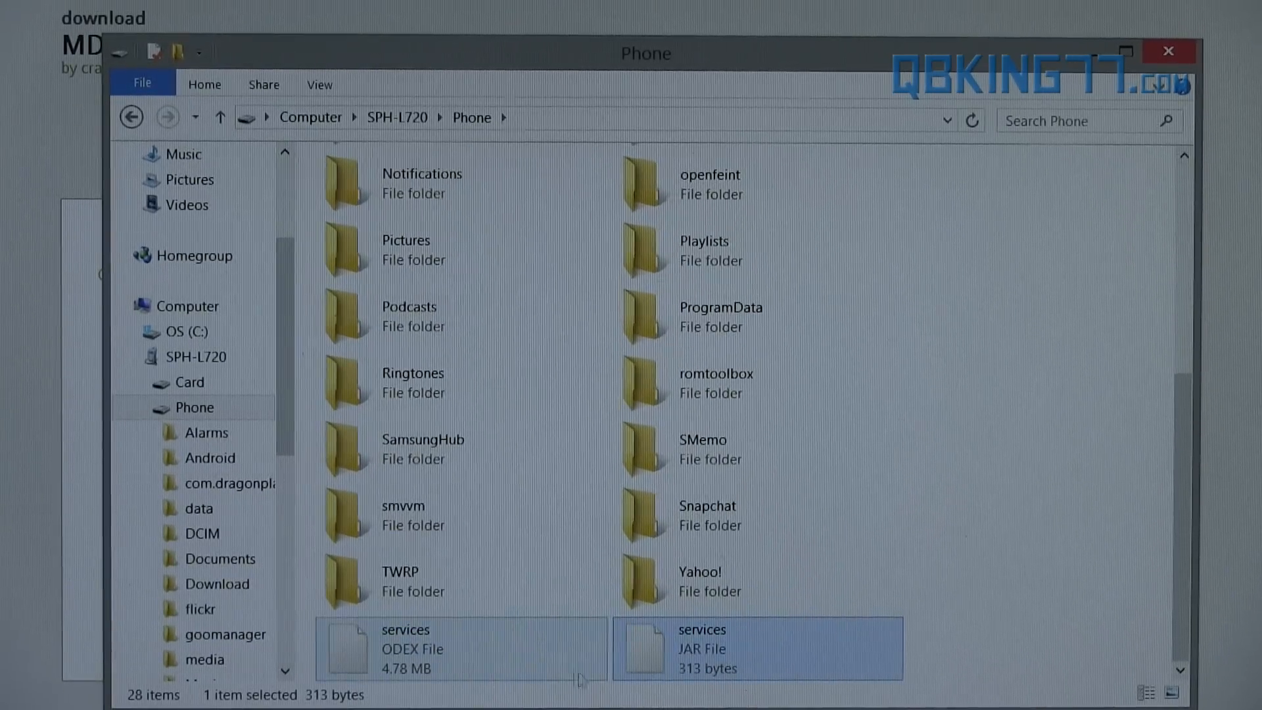
mouse_move(603, 660)
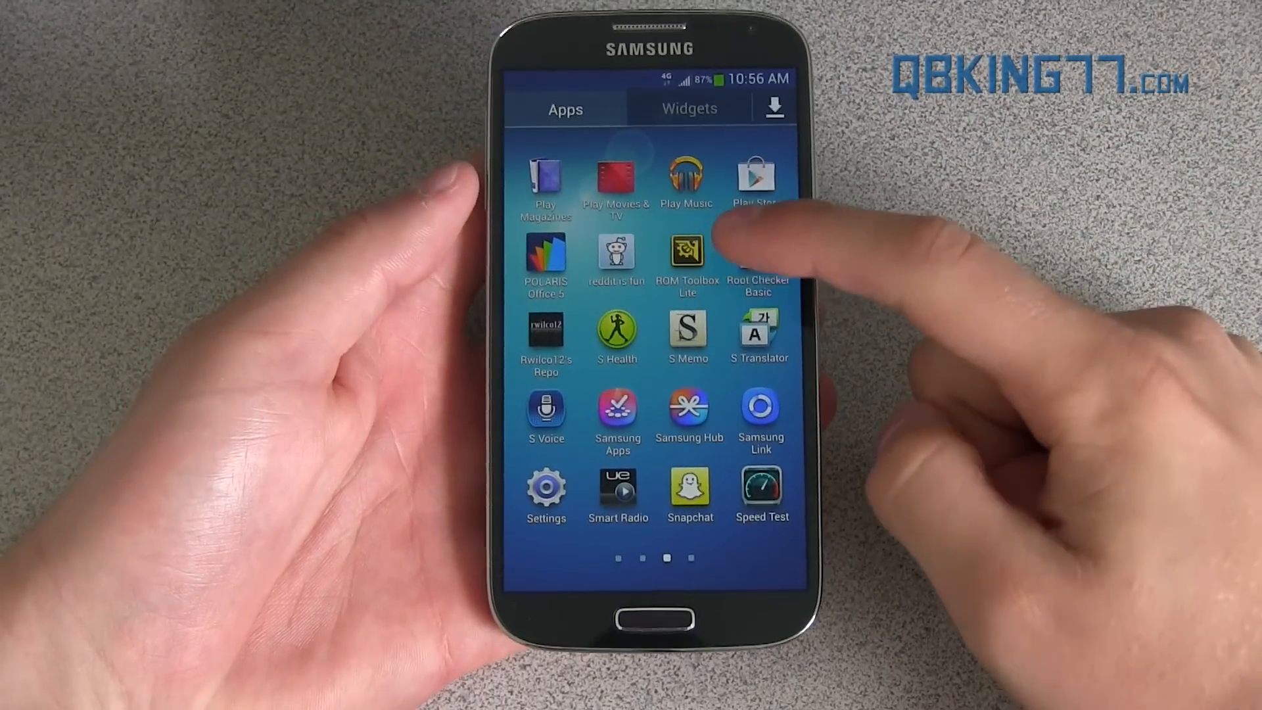
Mark the copied services.odex and services.jar in ROM Toolbox Lite's root browser for moving
click(686, 262)
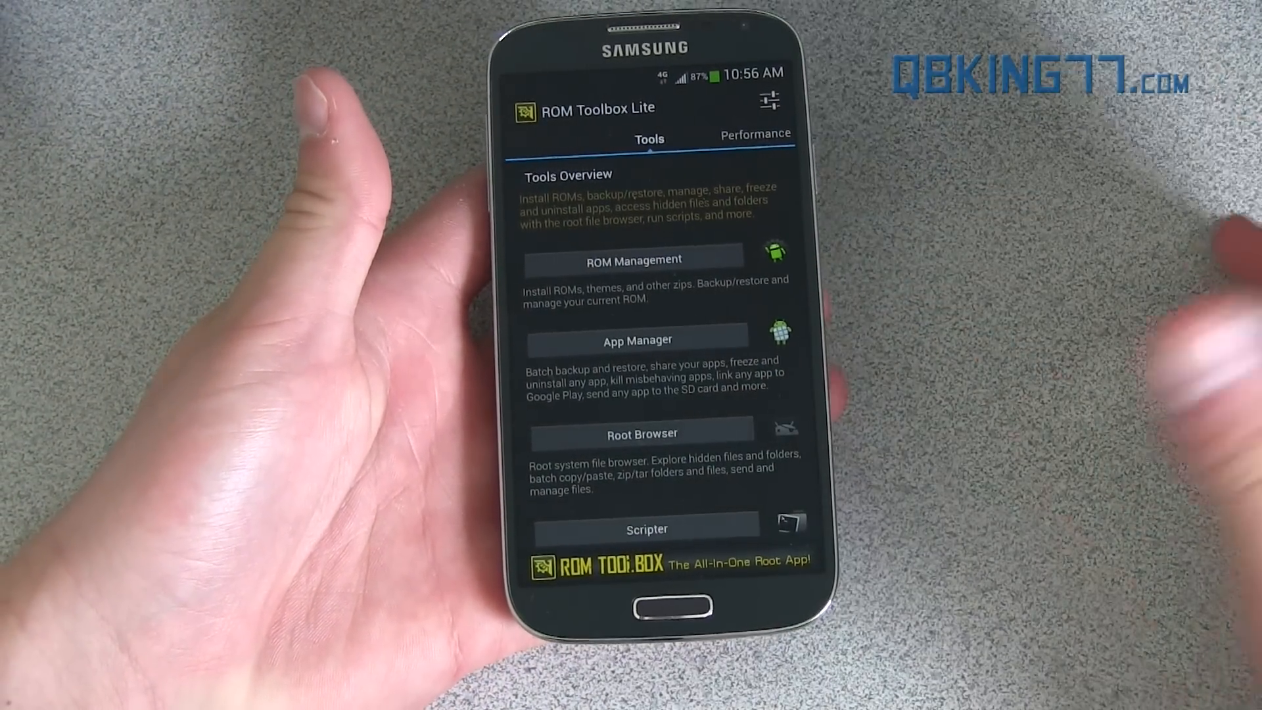
click(641, 433)
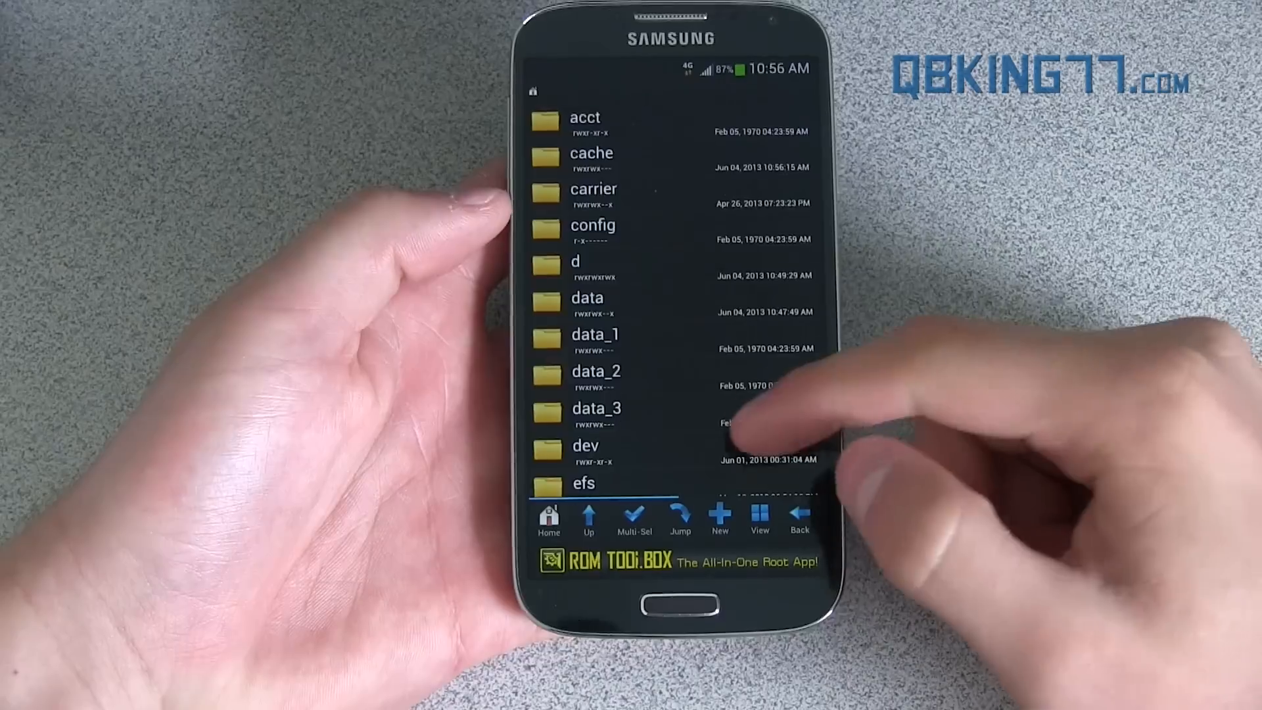
scroll(down, 3)
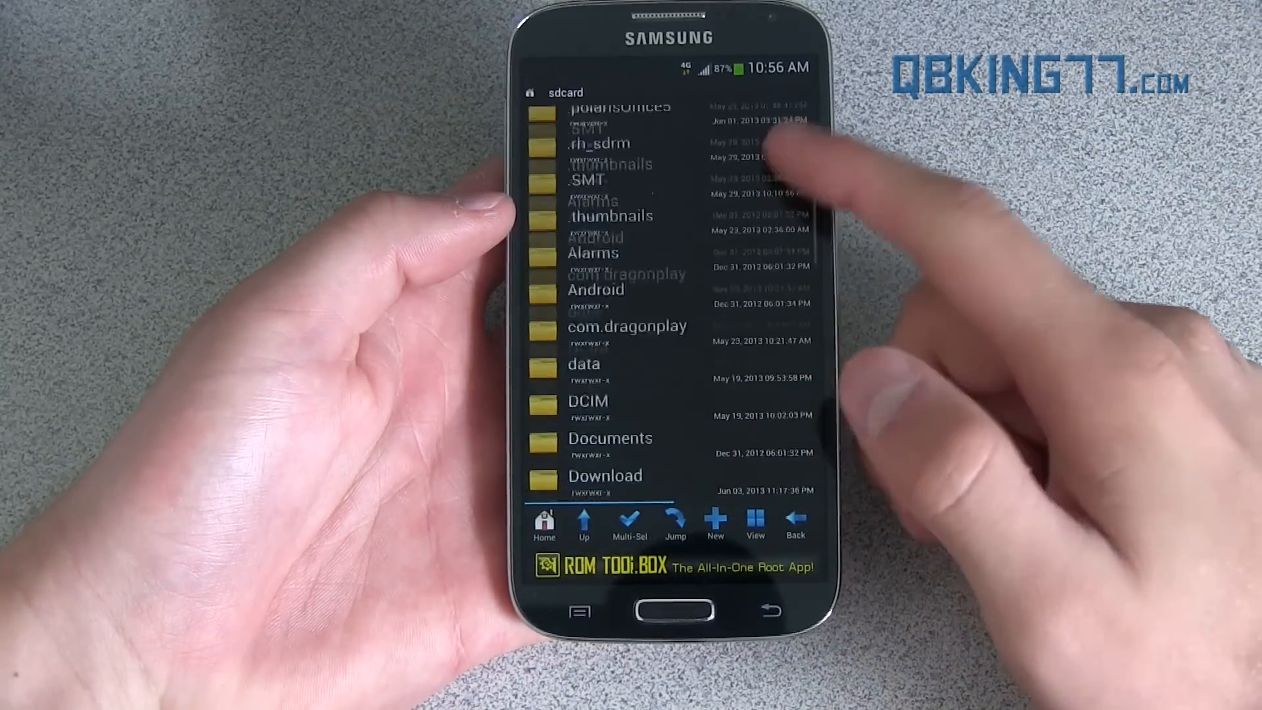
scroll(down, 3)
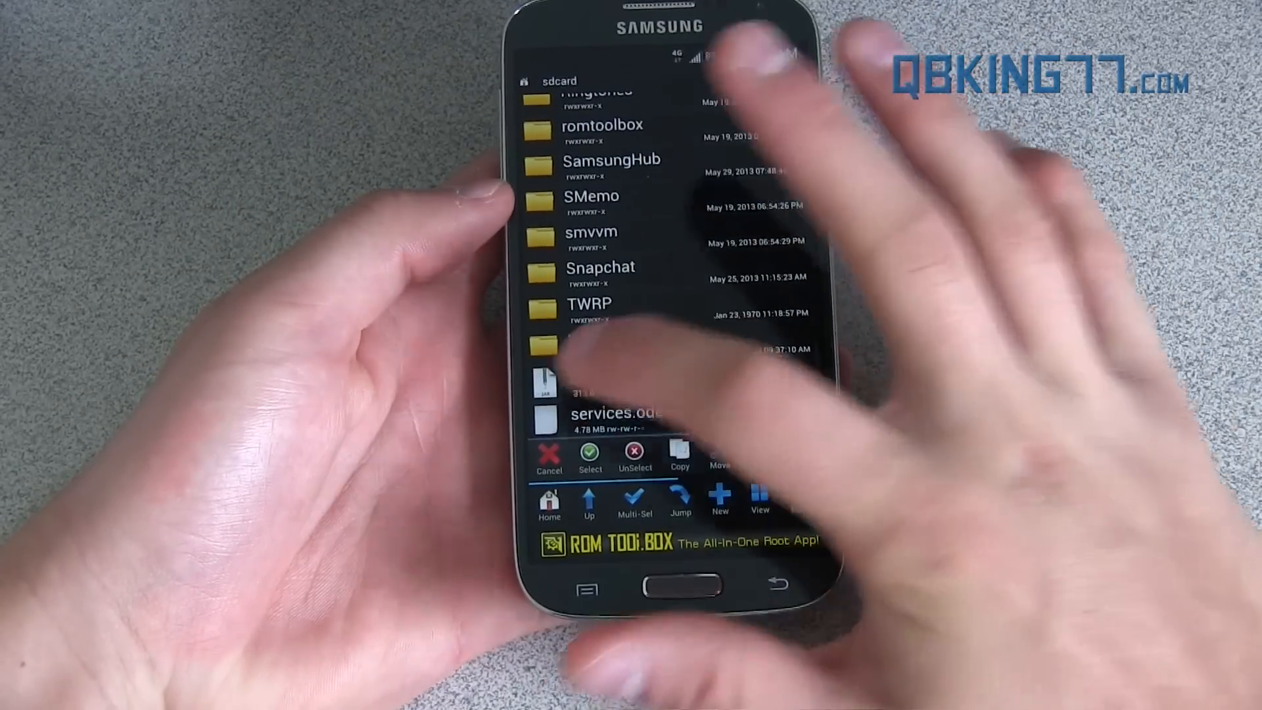
click(608, 379)
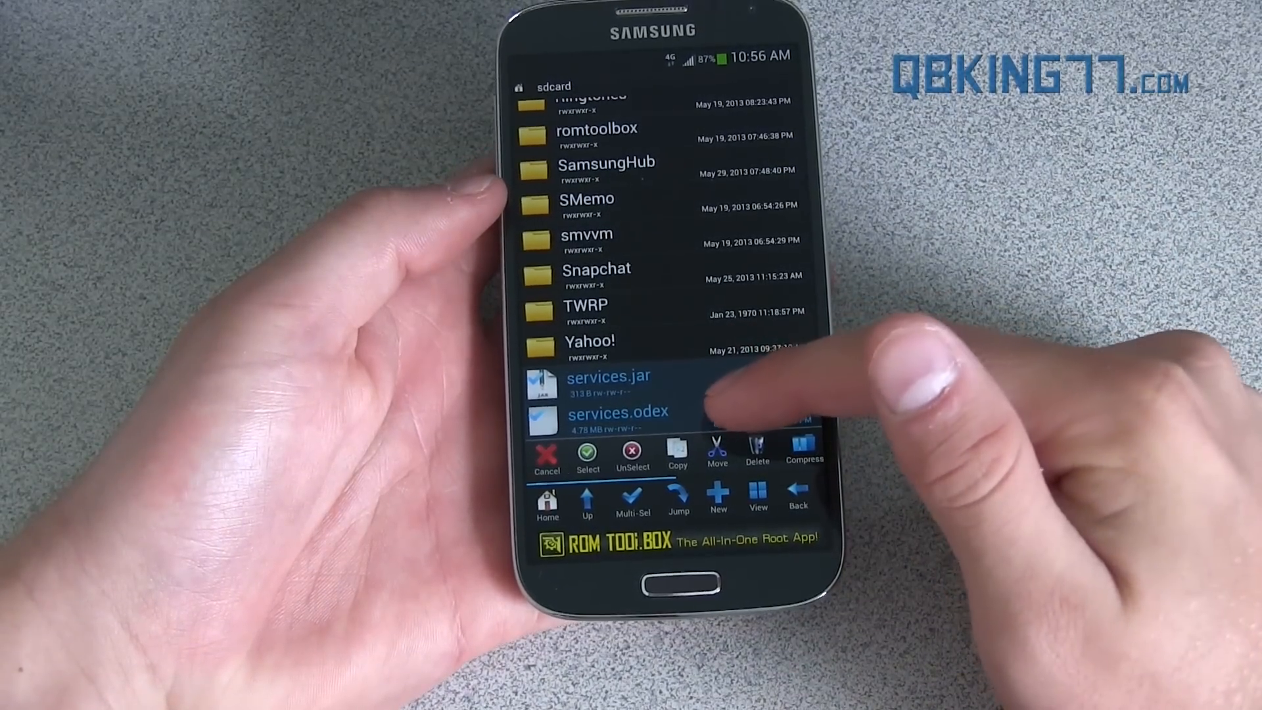
click(677, 455)
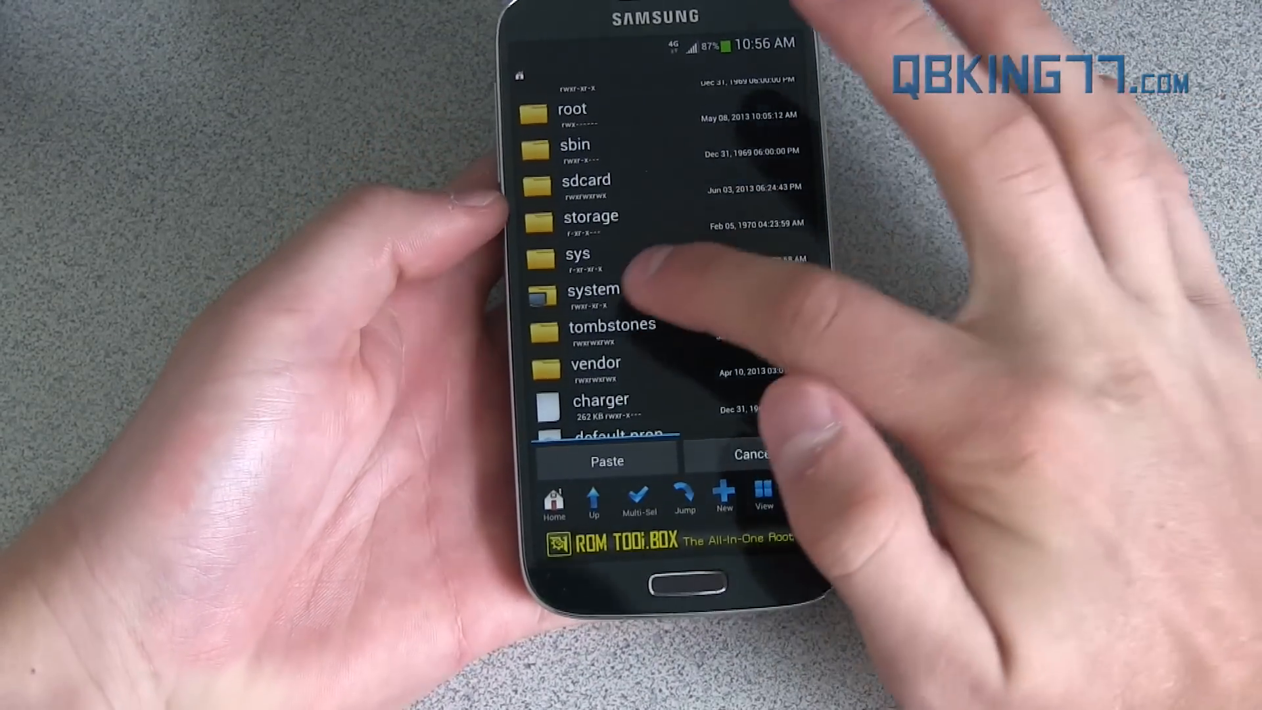
Go into system/framework and bring the existing services.jar and services.odex into view
click(592, 289)
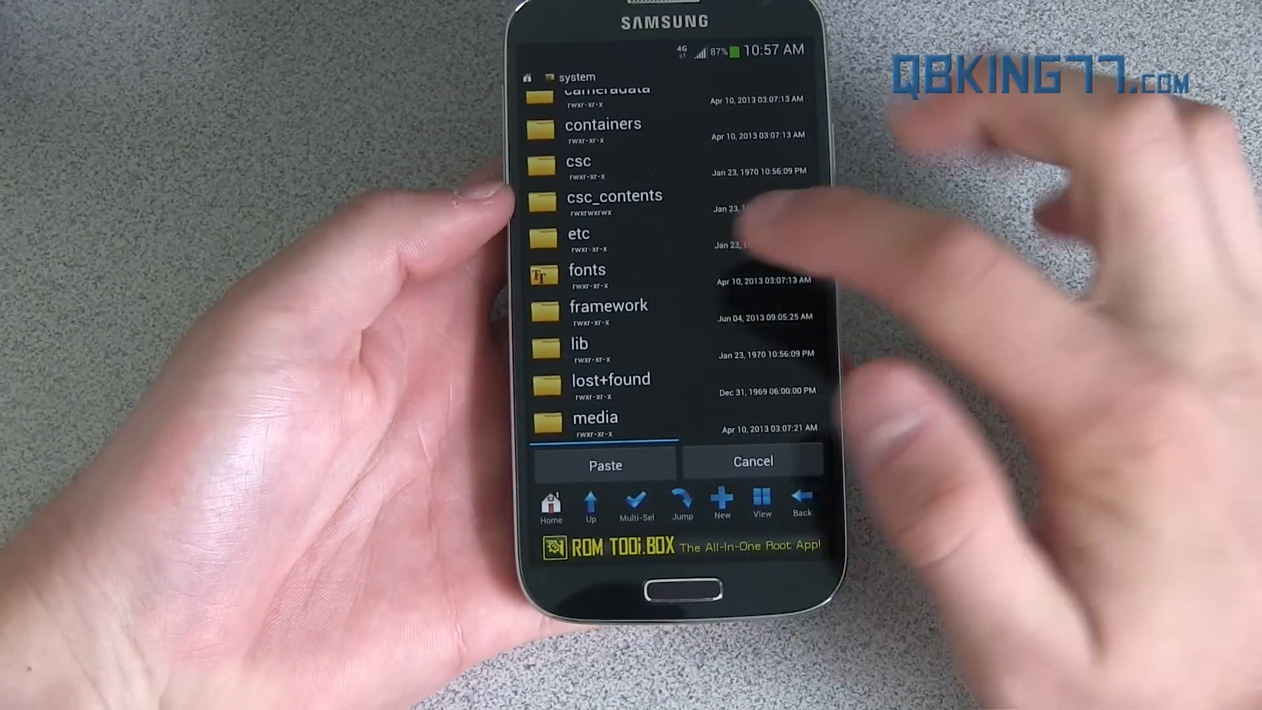
click(609, 311)
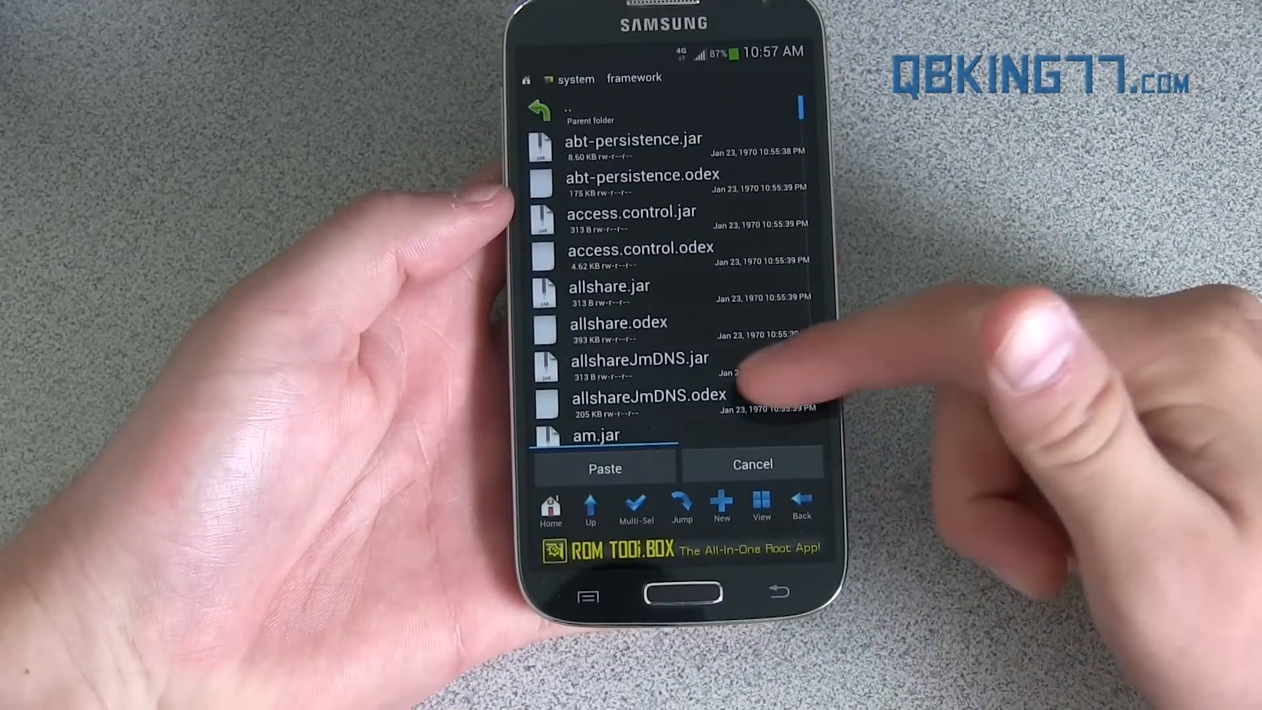
scroll(down, 3)
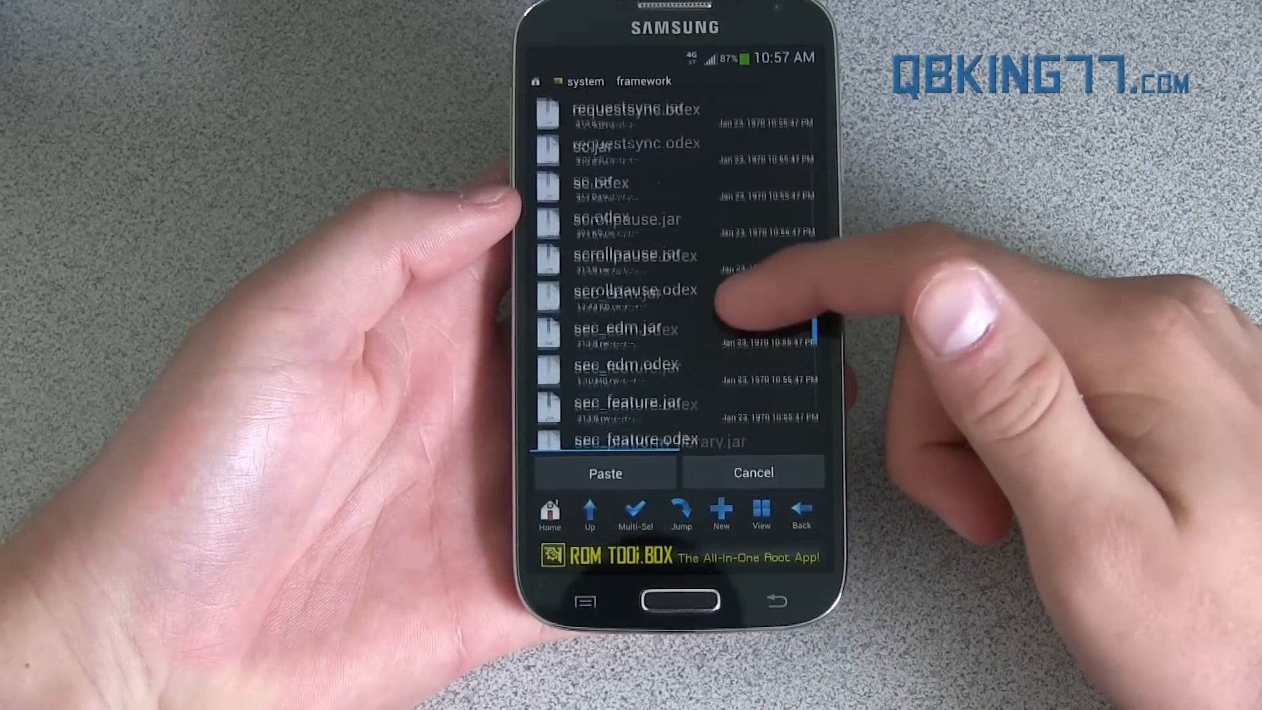
scroll(down, 3)
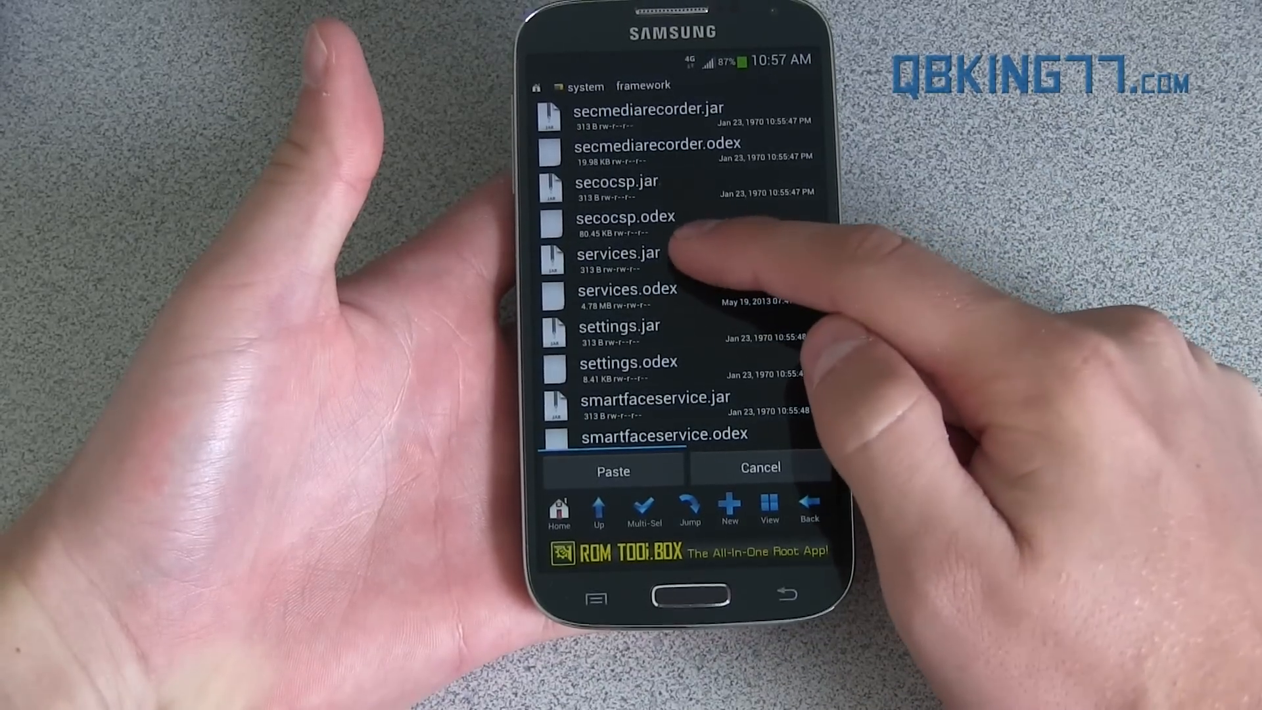
Rename the original services.jar to services.jar.bak as a backup
click(618, 253)
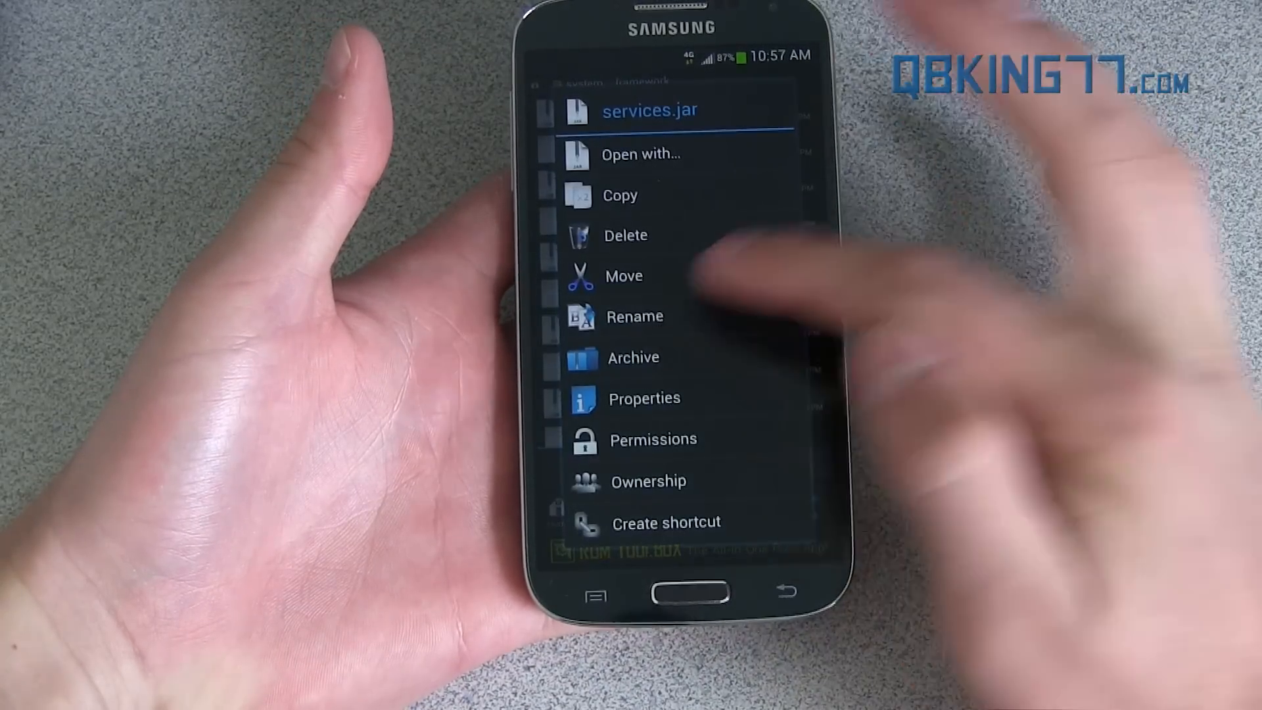
click(634, 316)
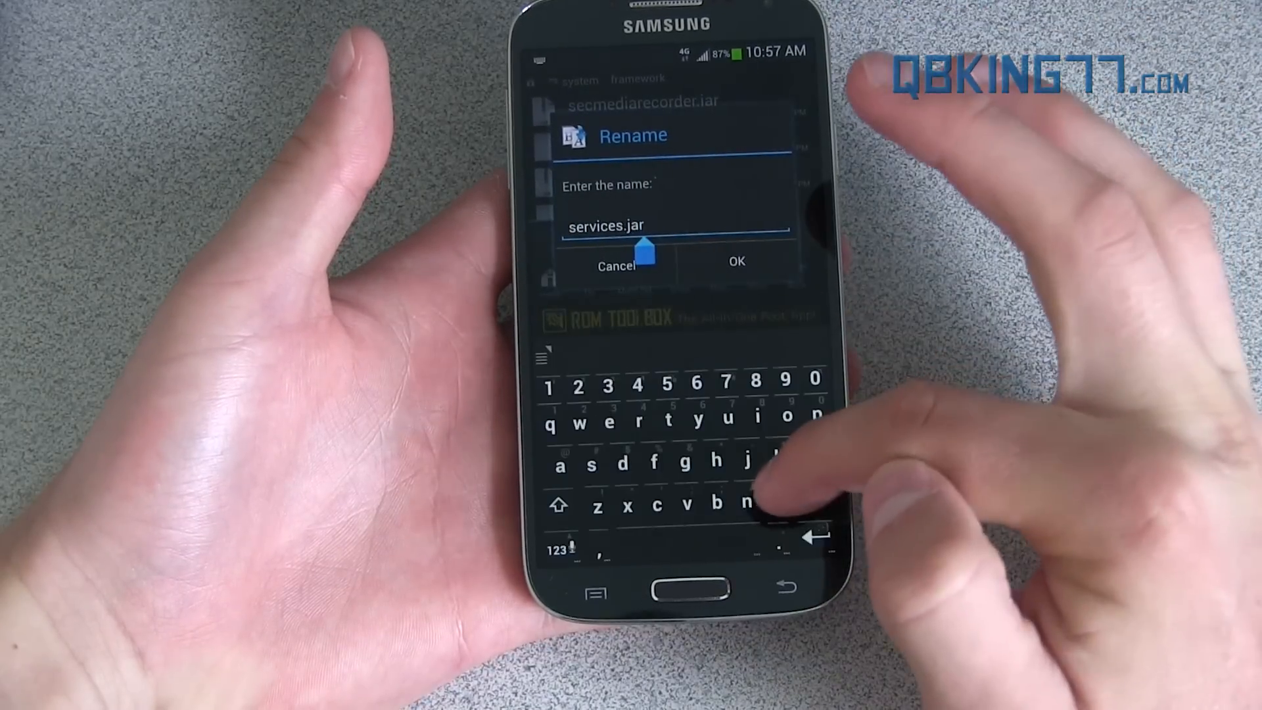
text(ak)
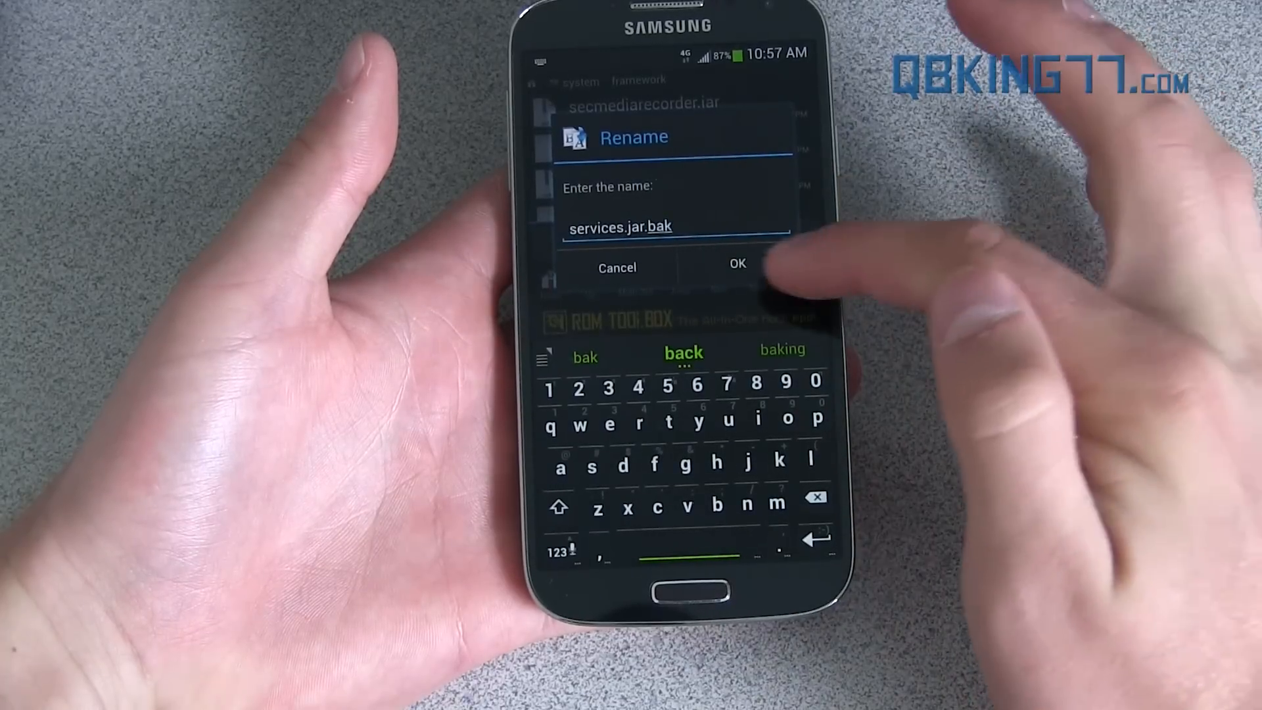
click(736, 267)
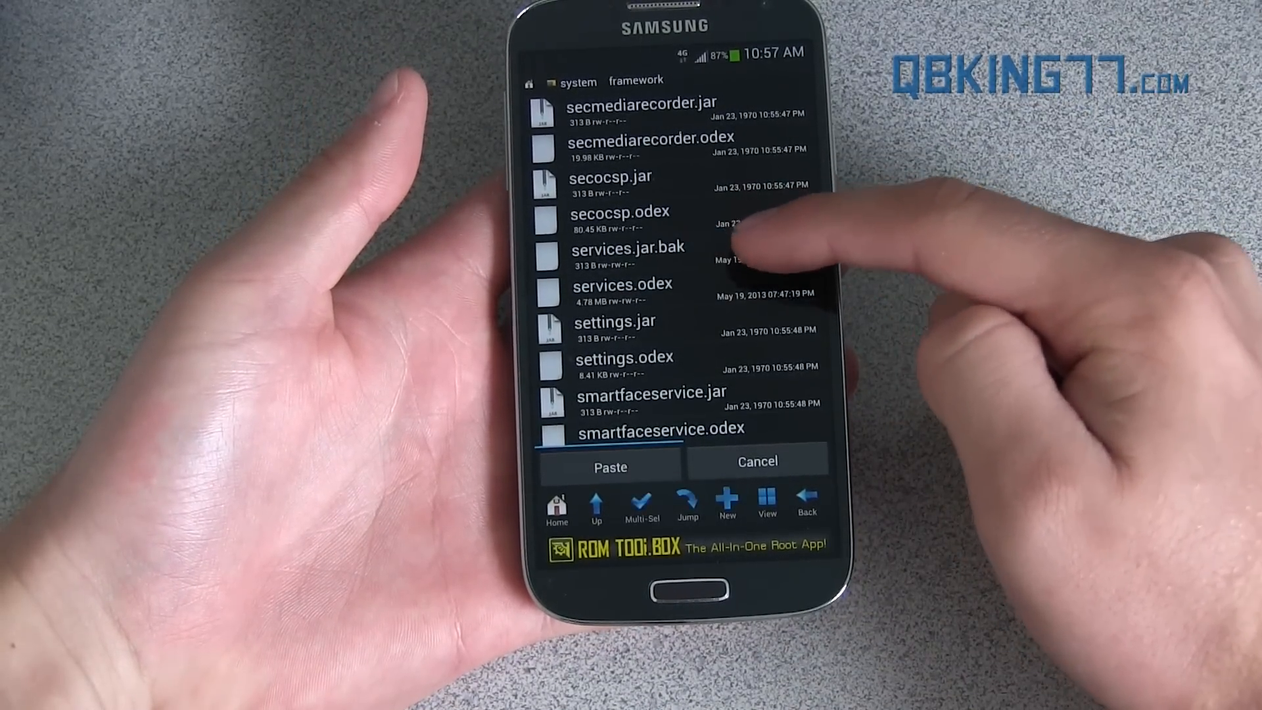
Rename the original services.odex with a backup ending, like the jar
click(619, 289)
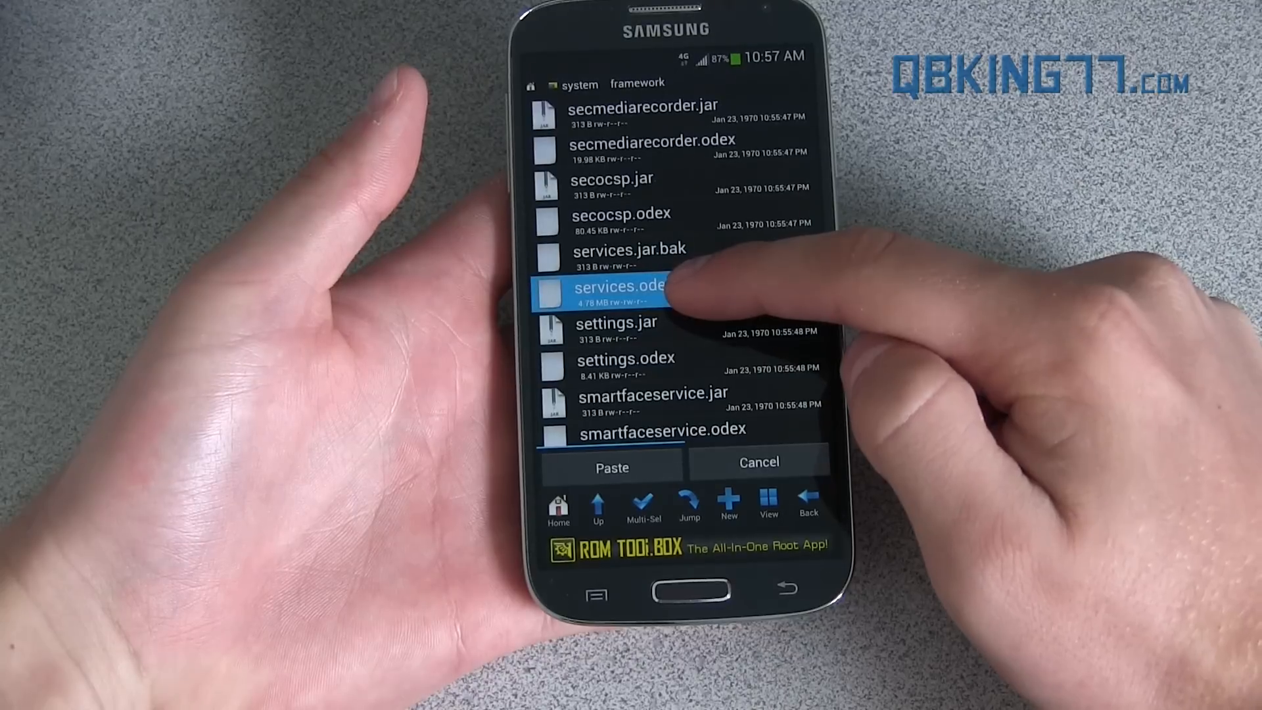
click(615, 293)
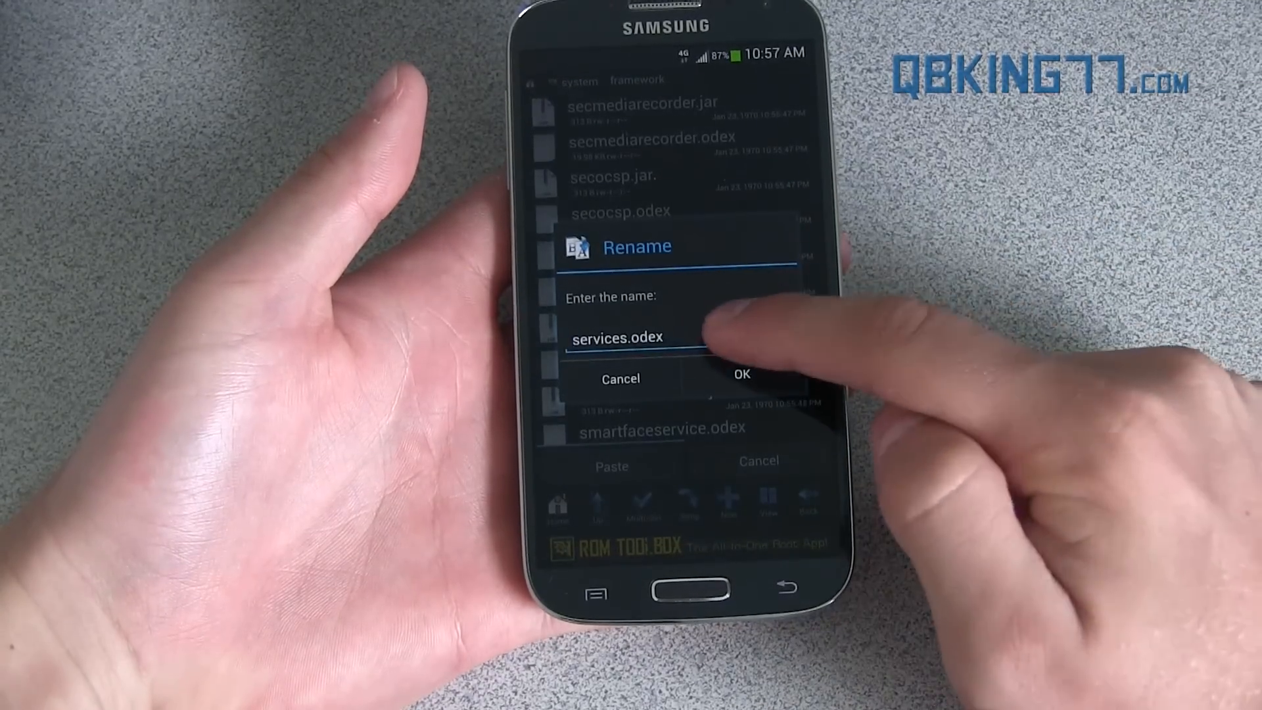
text(b)
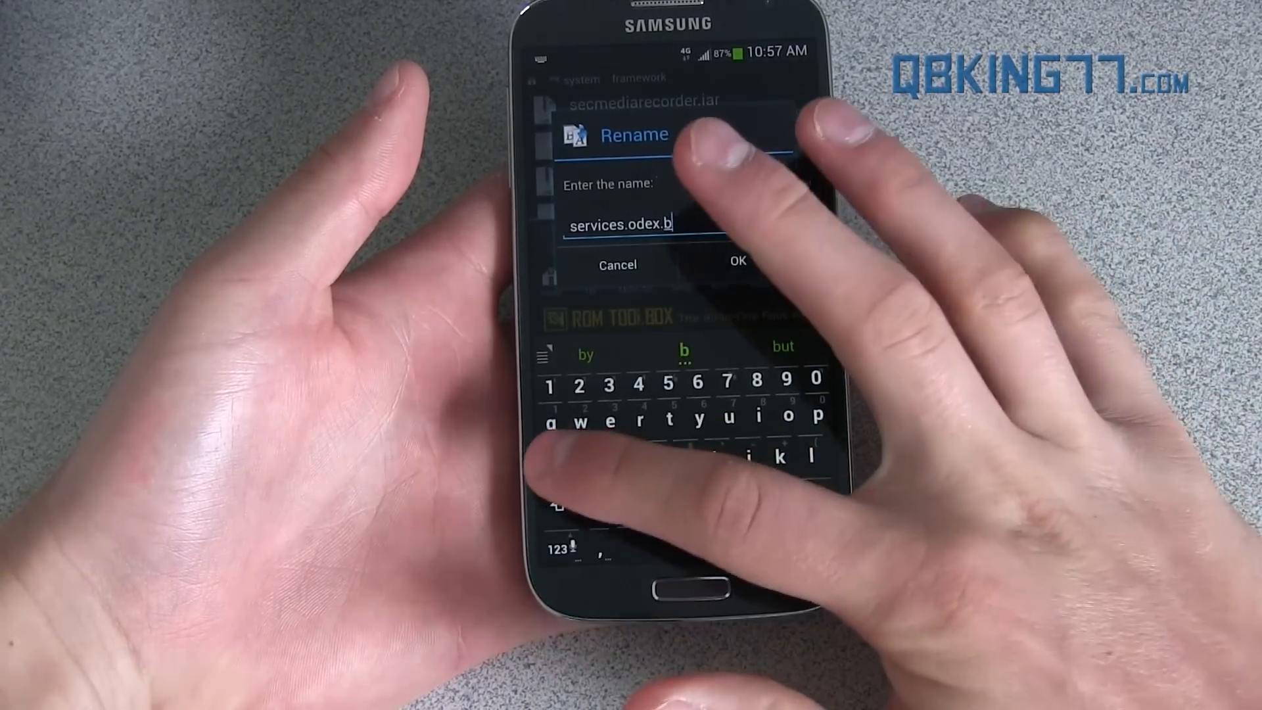
click(736, 265)
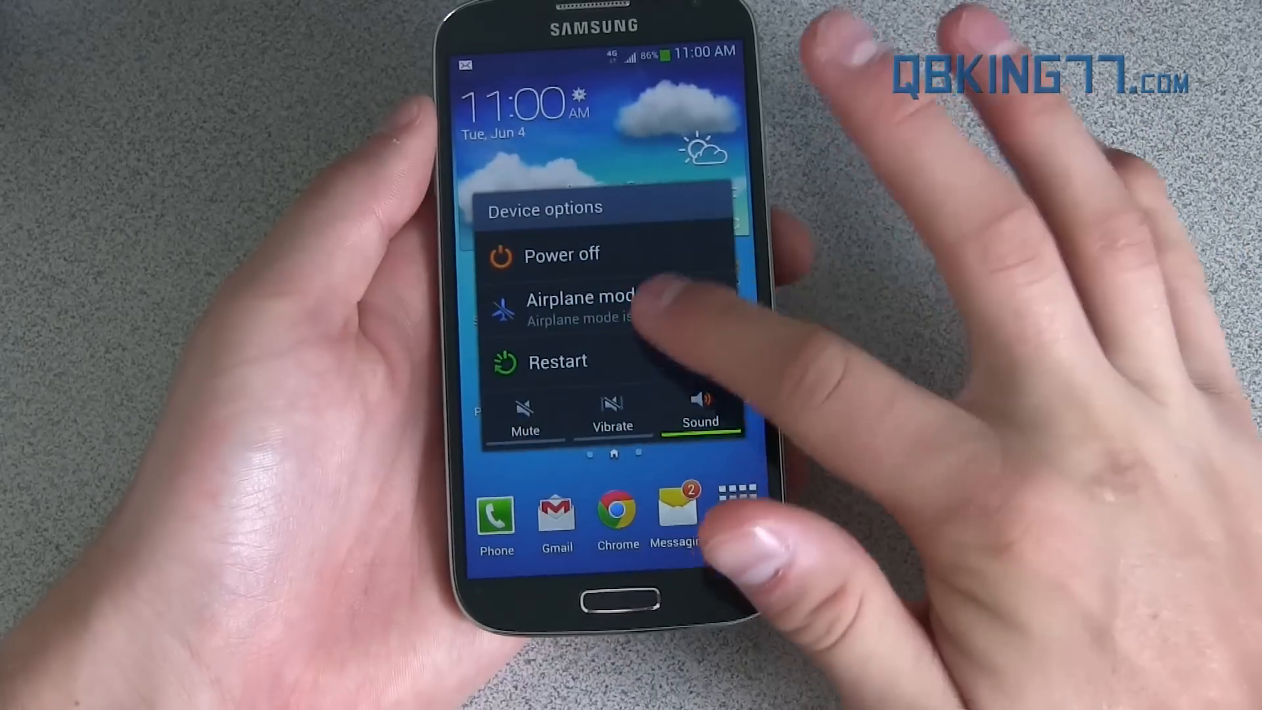
Restart the phone from the power menu and confirm
click(557, 360)
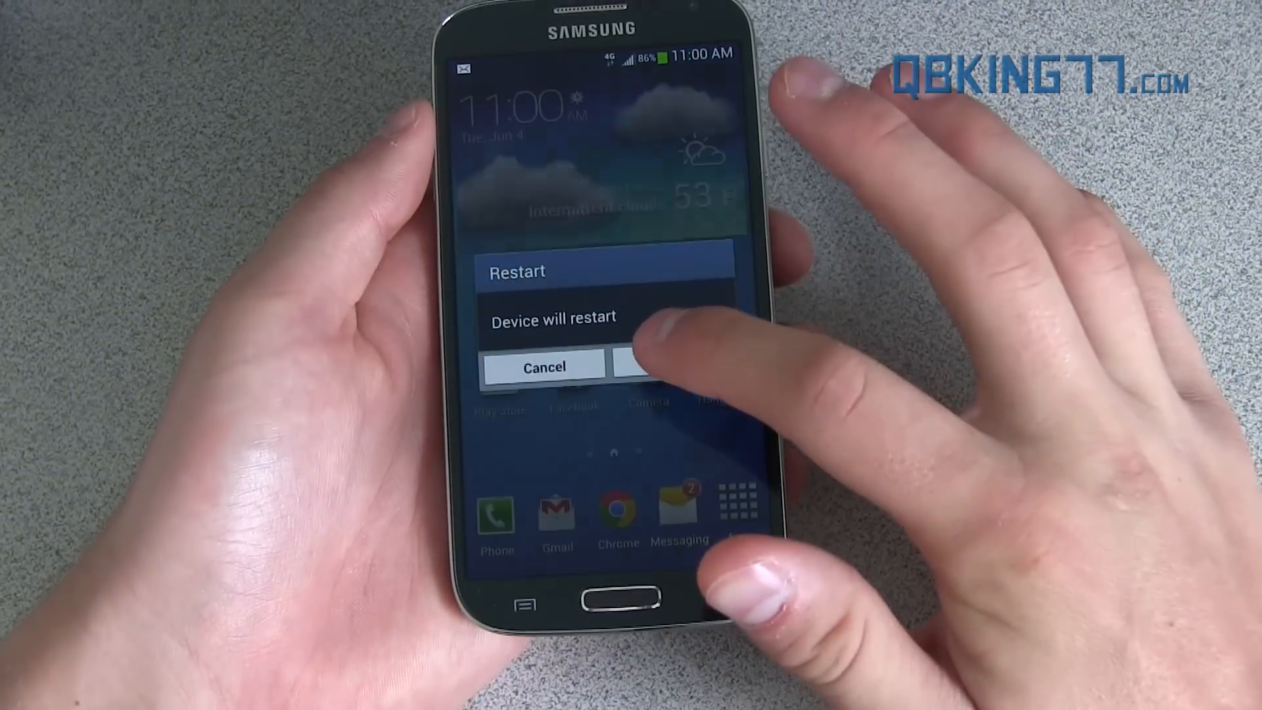
click(674, 367)
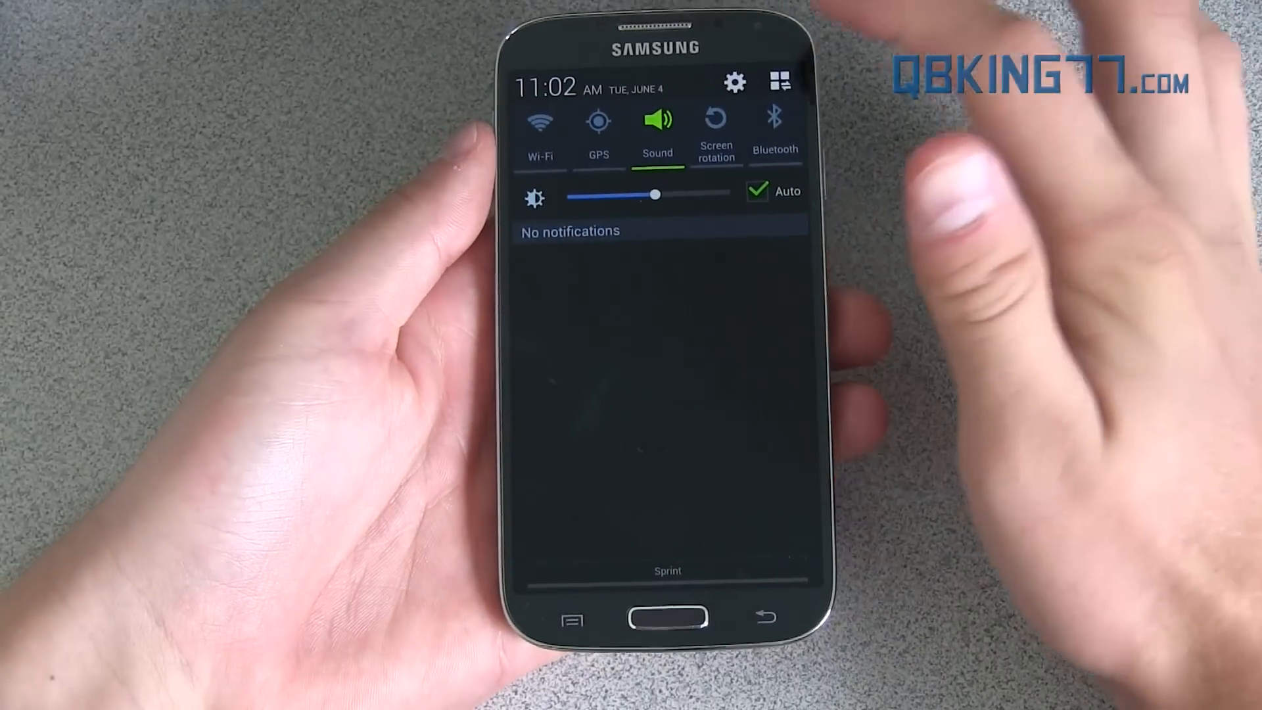
Switch on the native Hotspot in Settings so SPH-L7204CD is broadcast
click(734, 82)
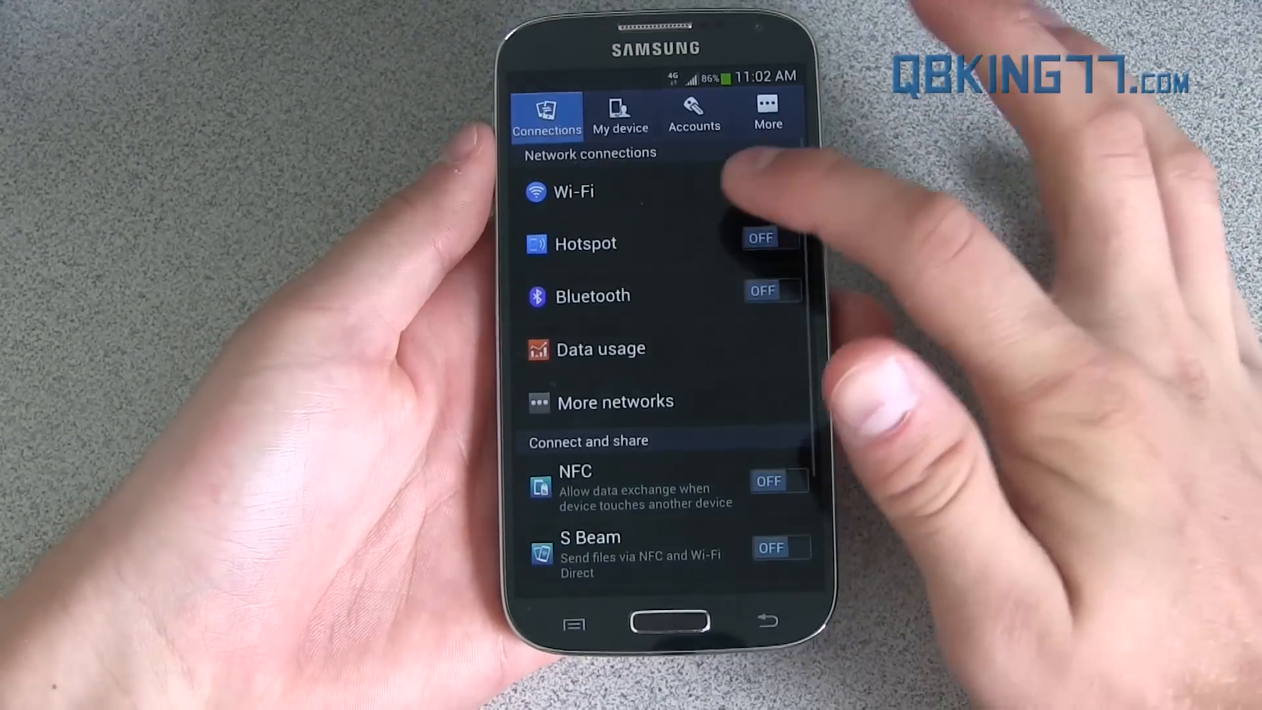
click(587, 243)
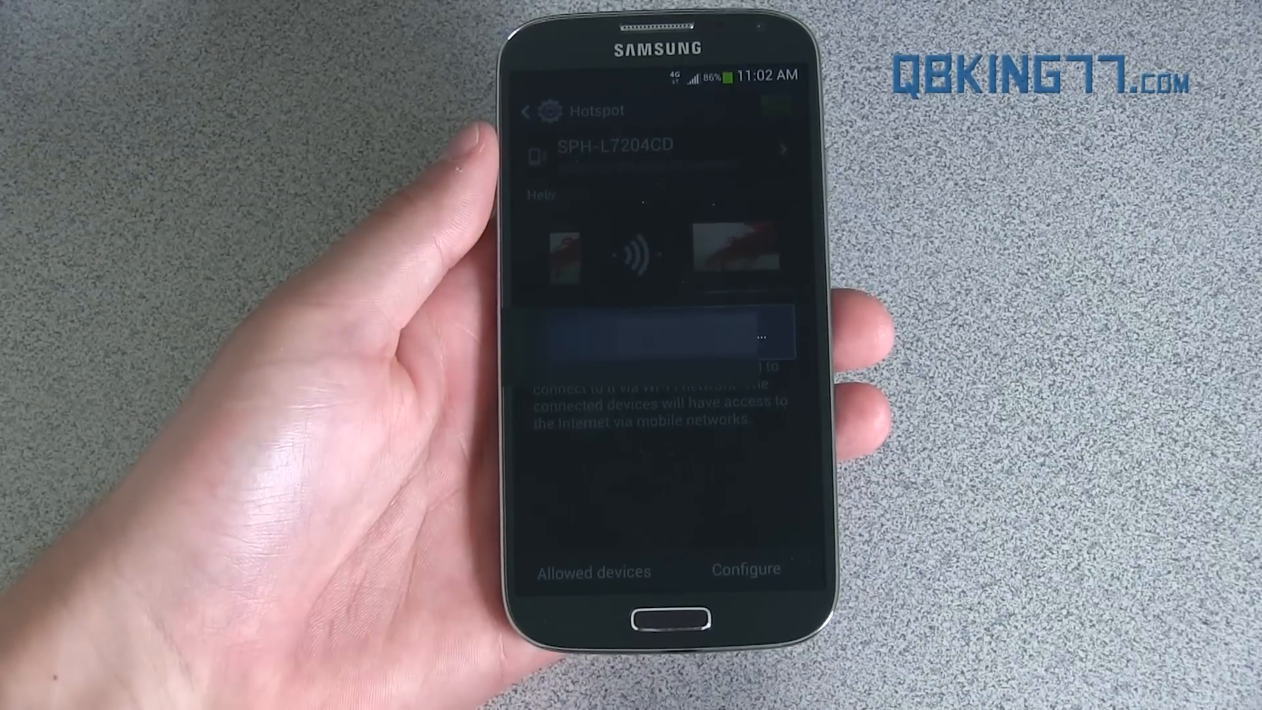
click(775, 105)
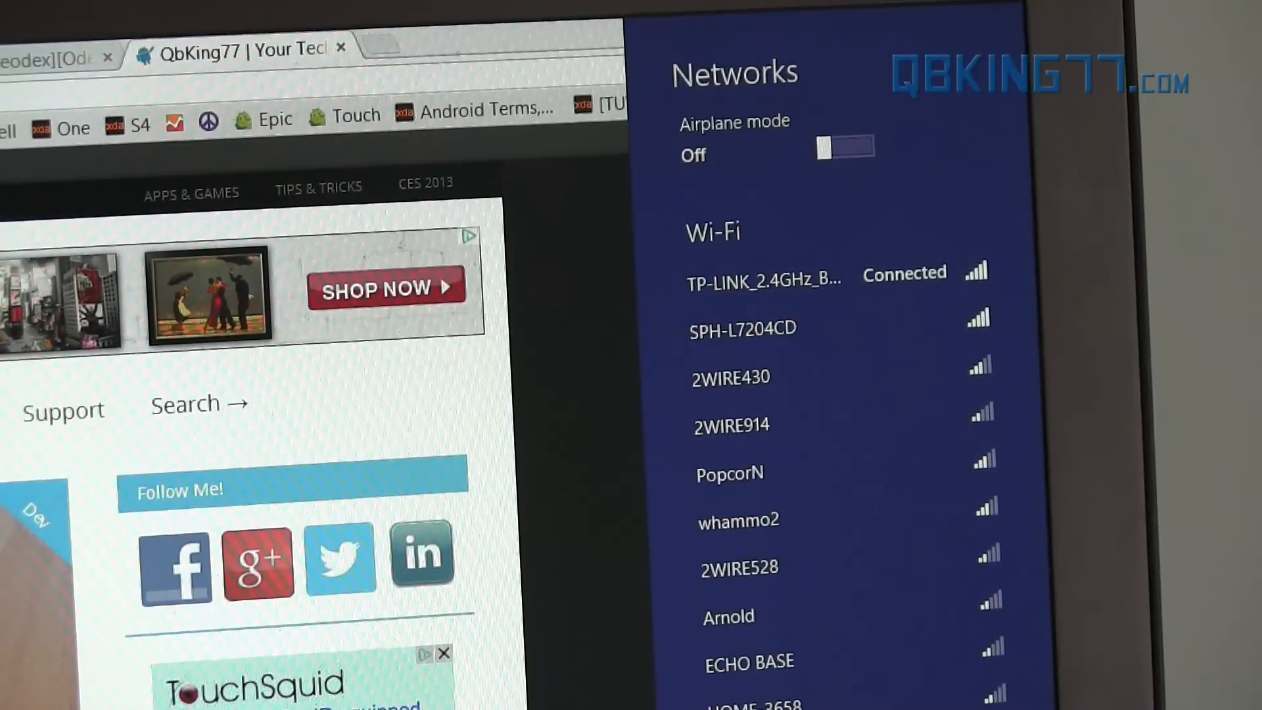
mouse_move(740, 326)
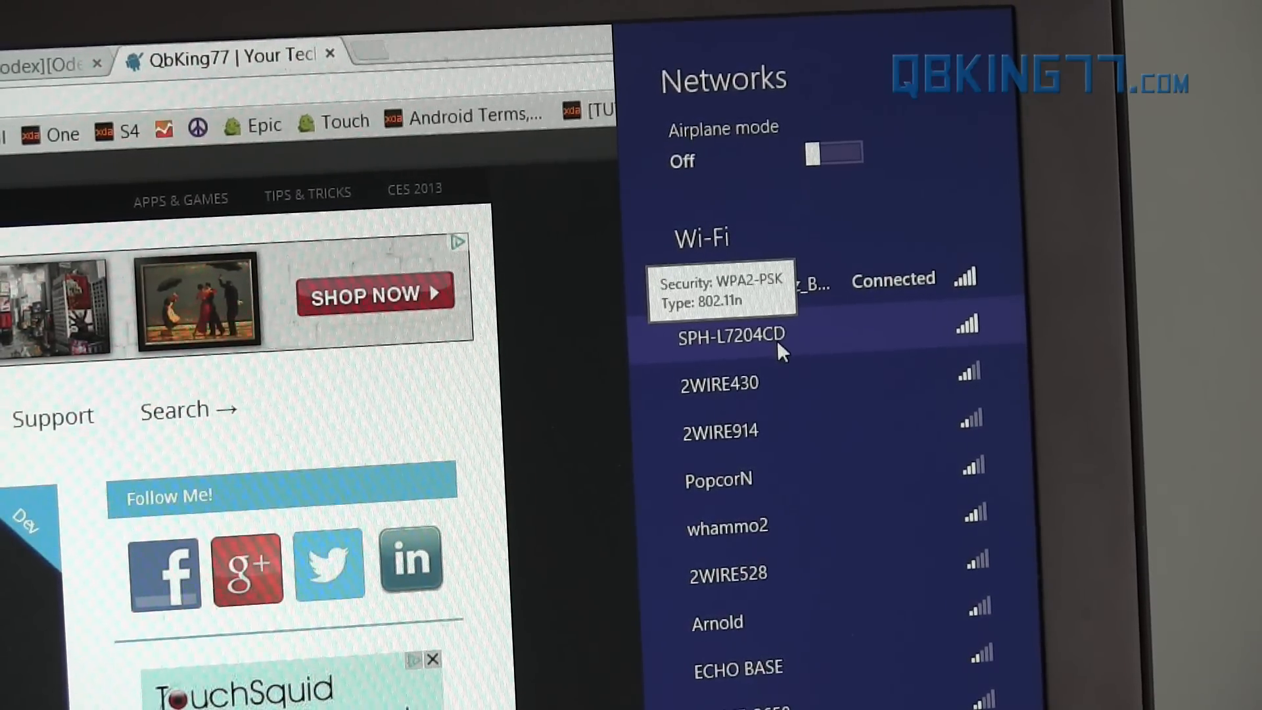
Connect the PC to the SPH-L7204CD hotspot network
click(728, 335)
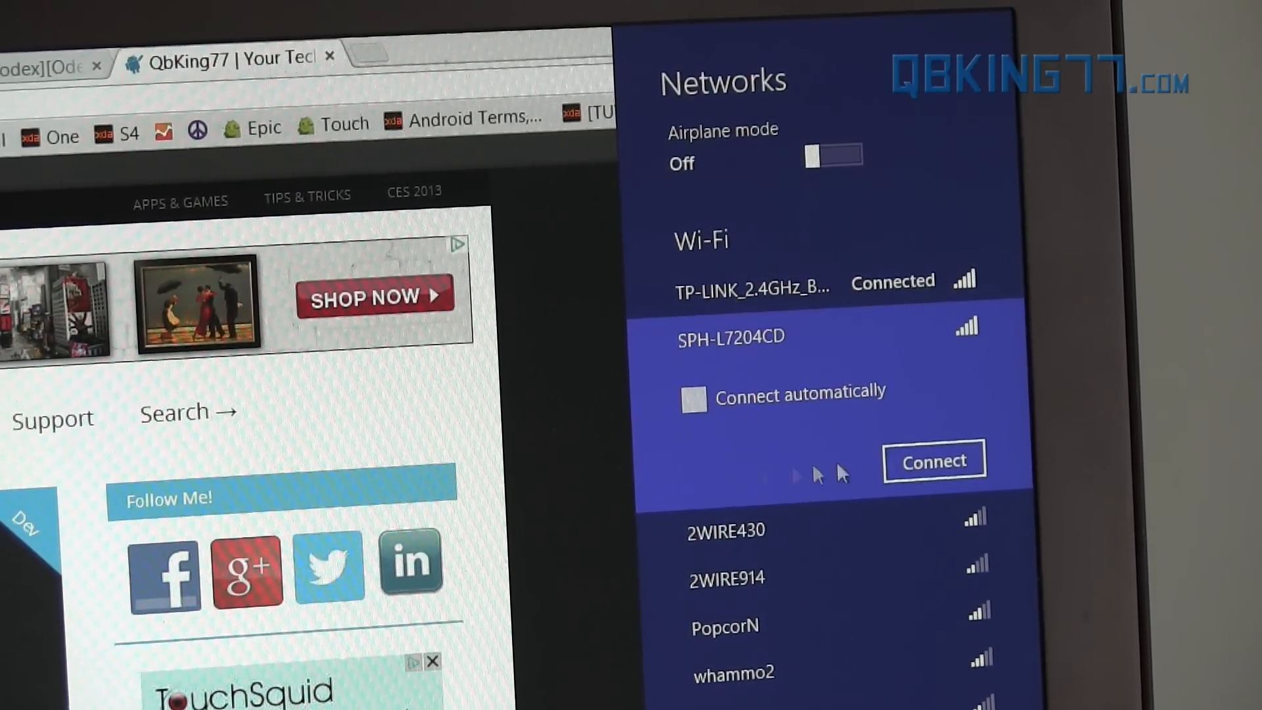
click(933, 460)
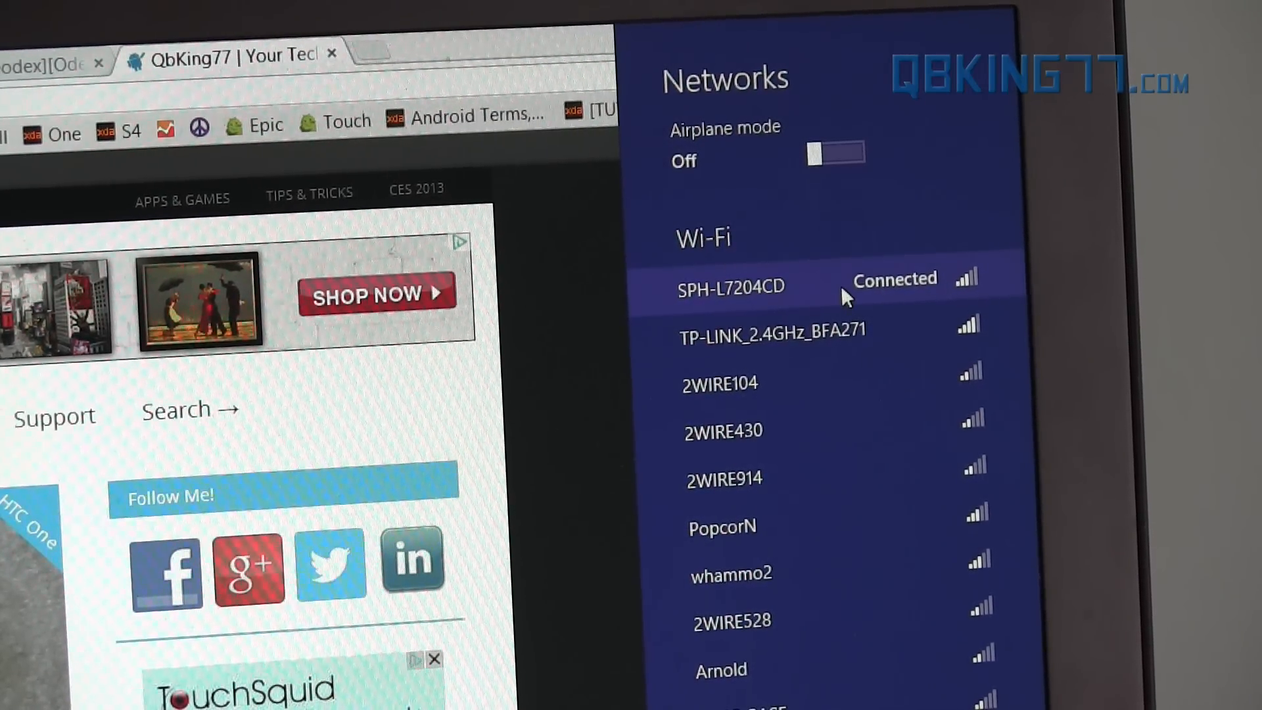
mouse_move(523, 382)
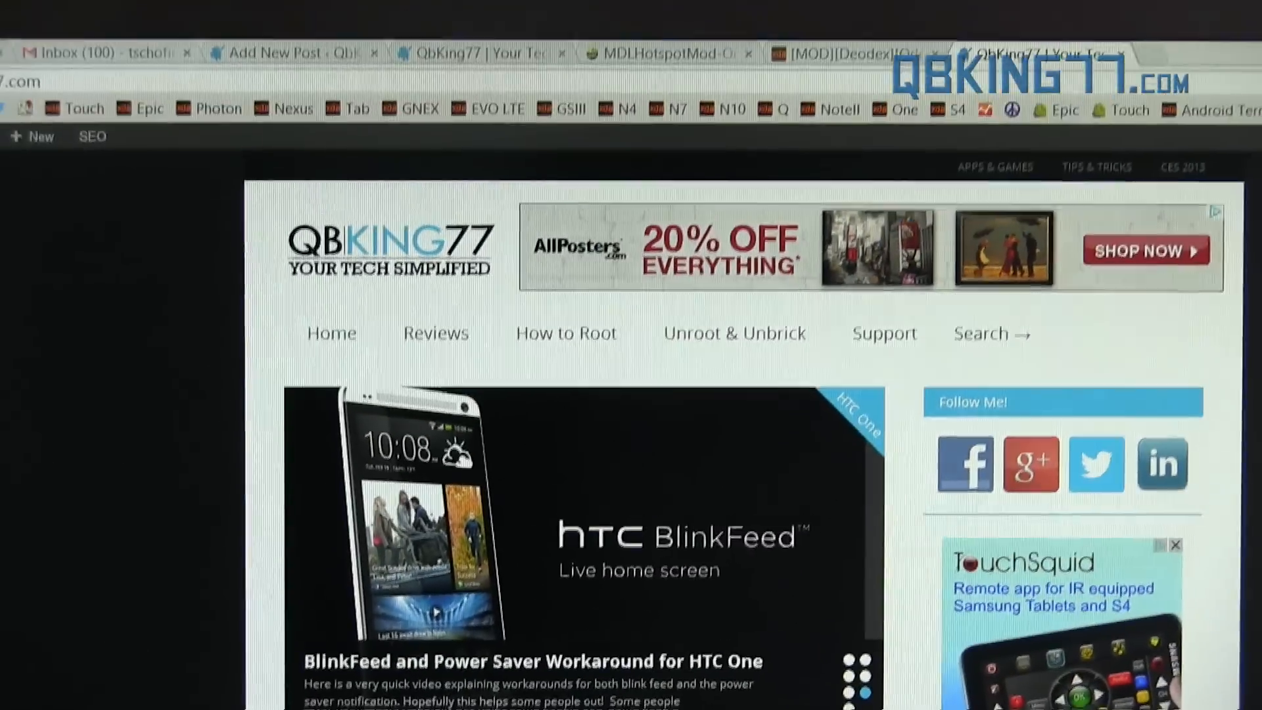
Scroll down the tech blog page over the tethered connection
scroll(down, 3)
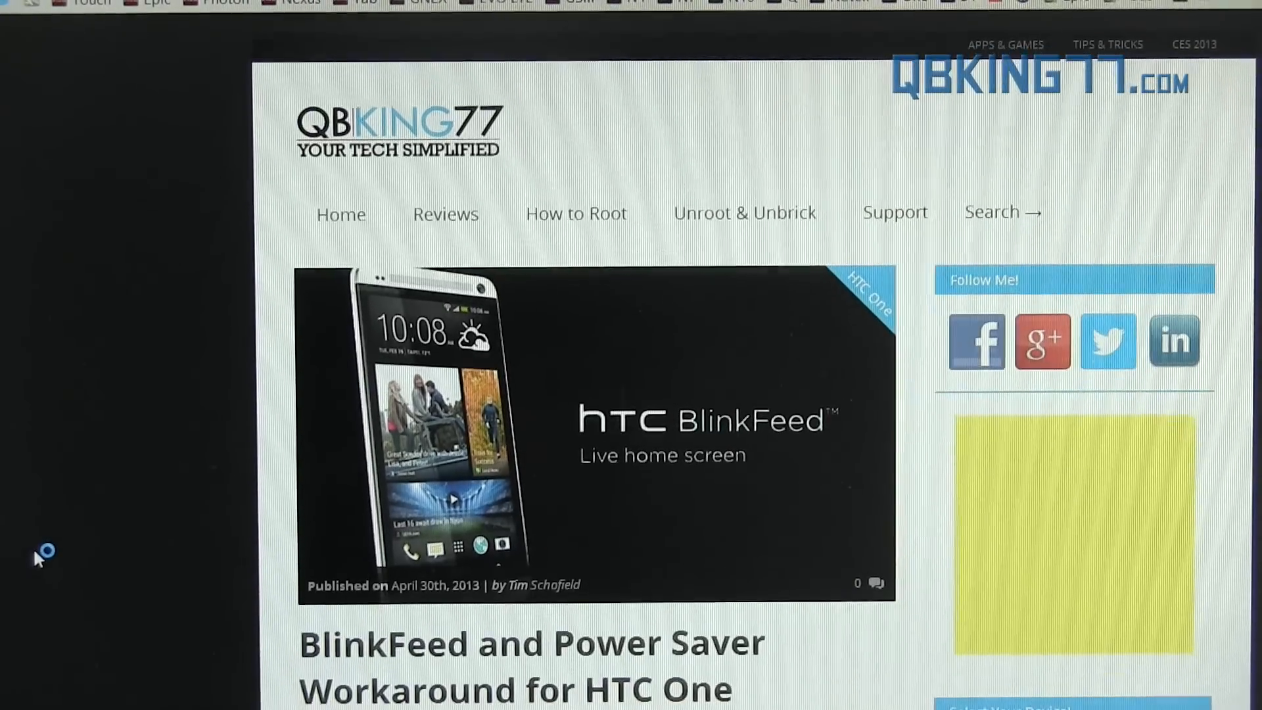
scroll(down, 3)
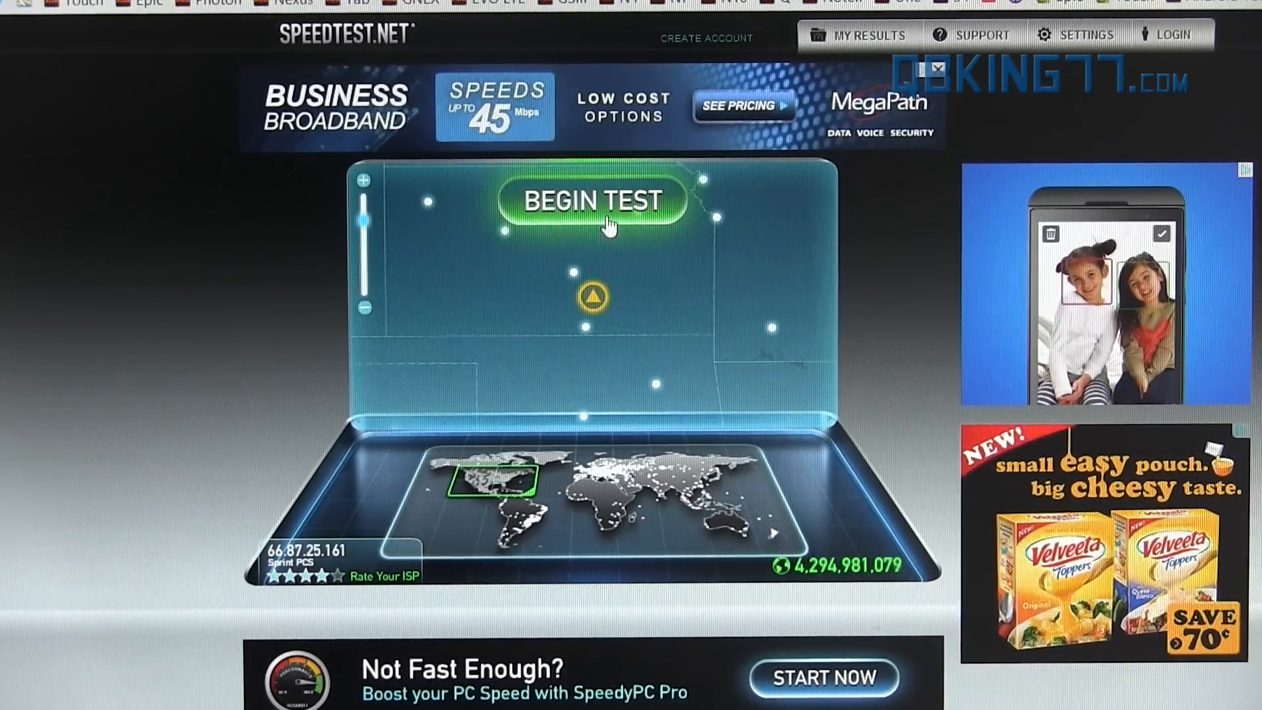
Start a Speedtest.net run over the hotspot, reading about 16 Mbps download and 100 ms ping
click(592, 200)
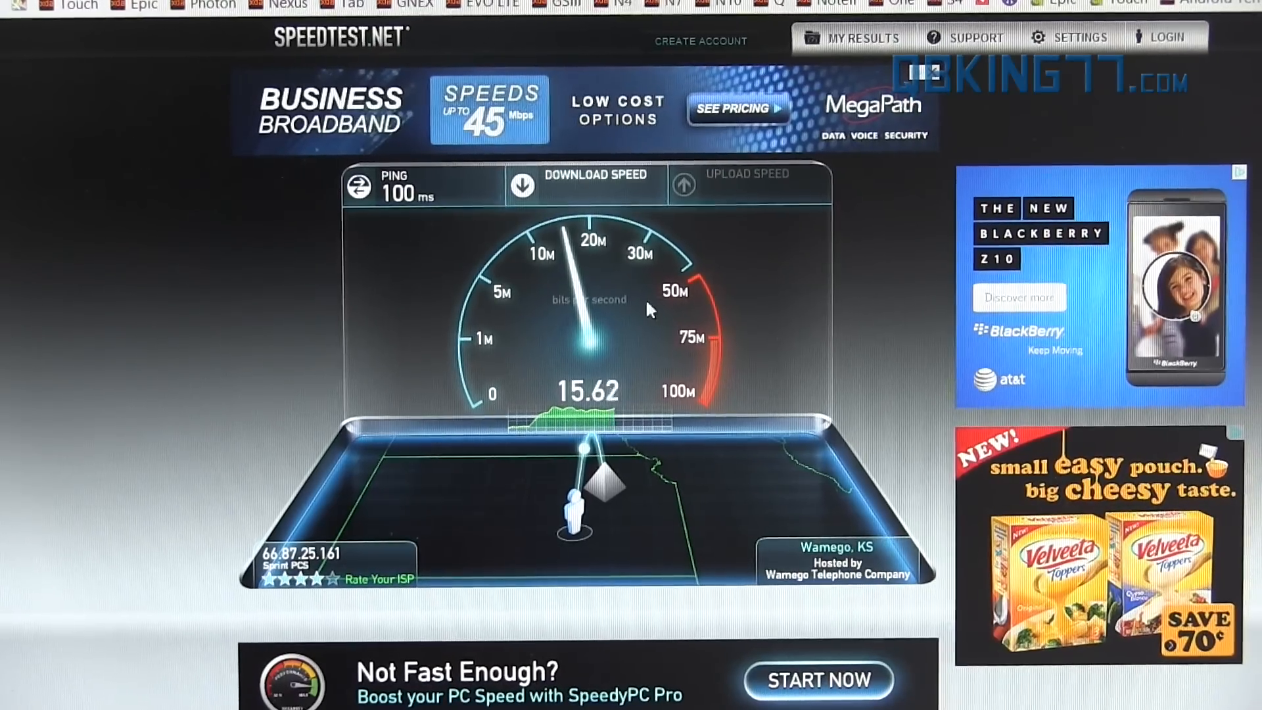
mouse_move(246, 358)
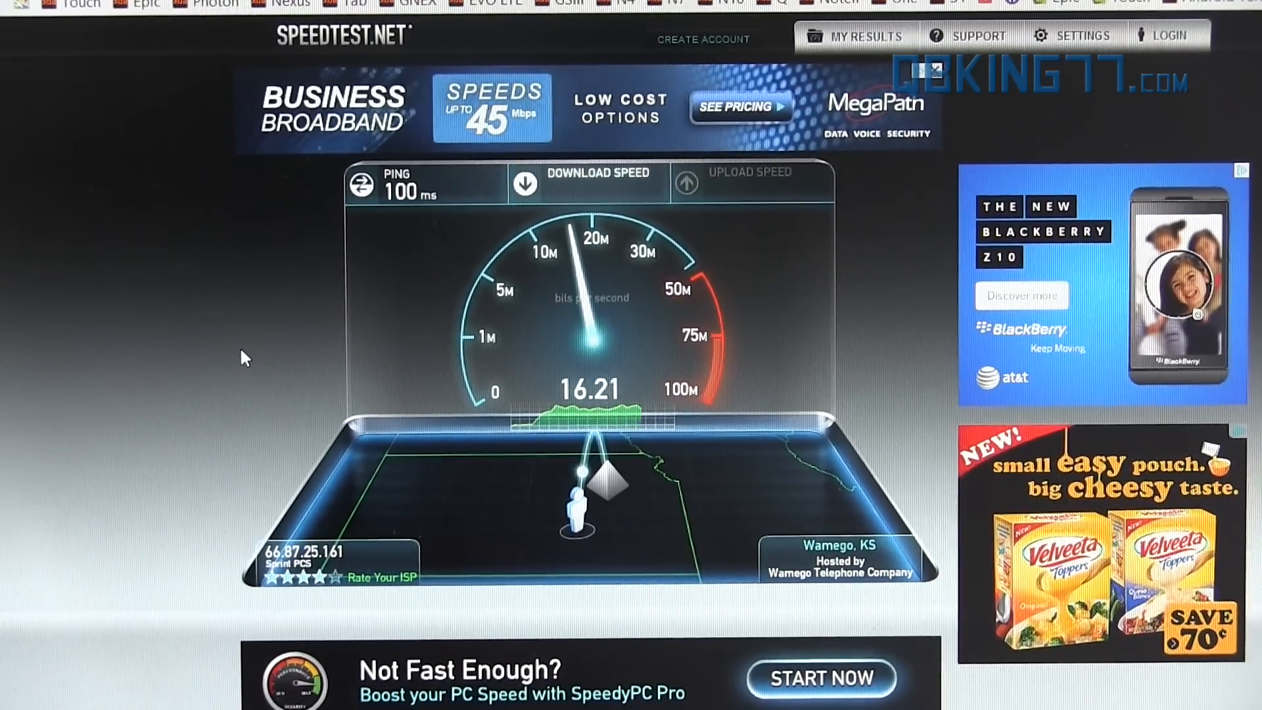